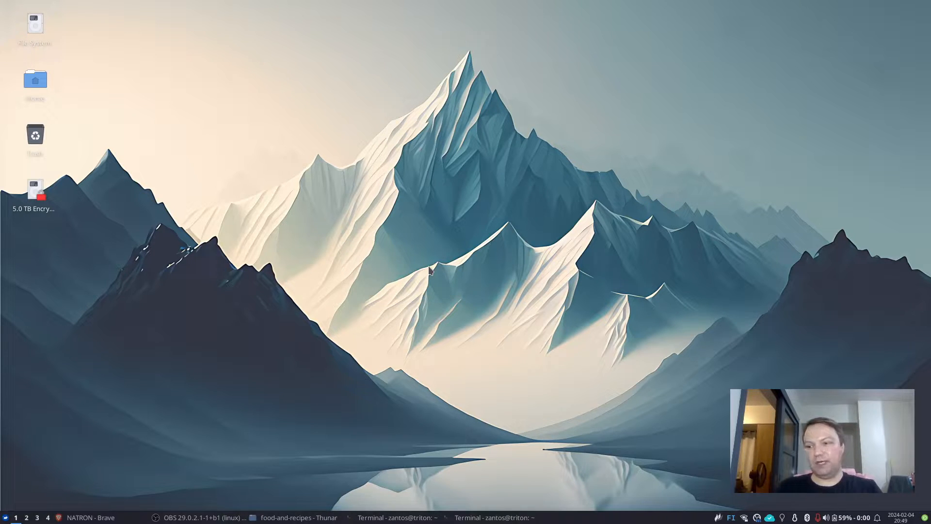
Step: Launch Krita and create a new 1024×576 canvas
{"action": "type", "text": "drun"}
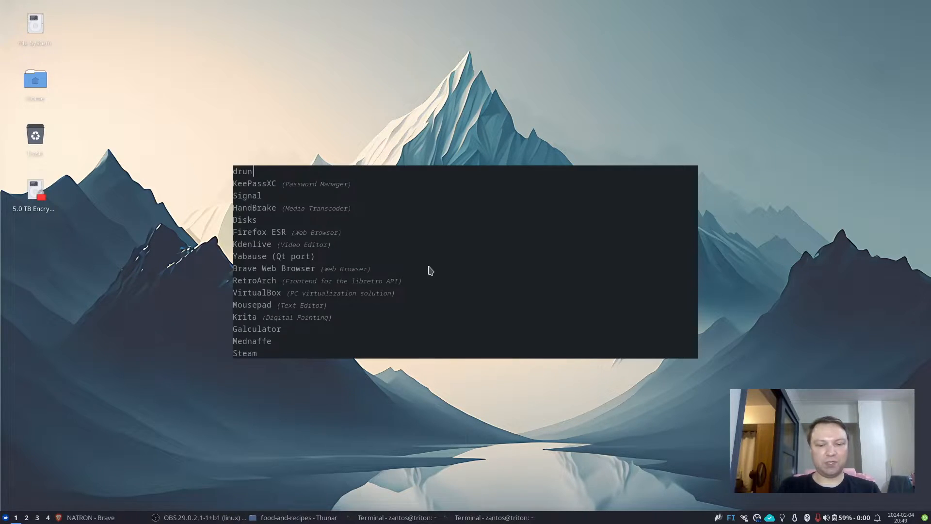
{"action": "type", "text": "krit"}
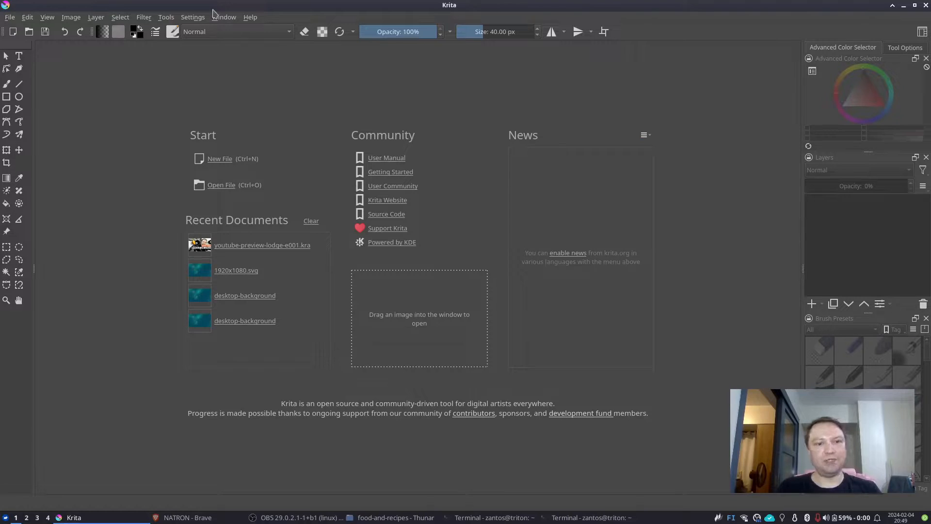
{"action": "left_click", "coordinate": [220, 158]}
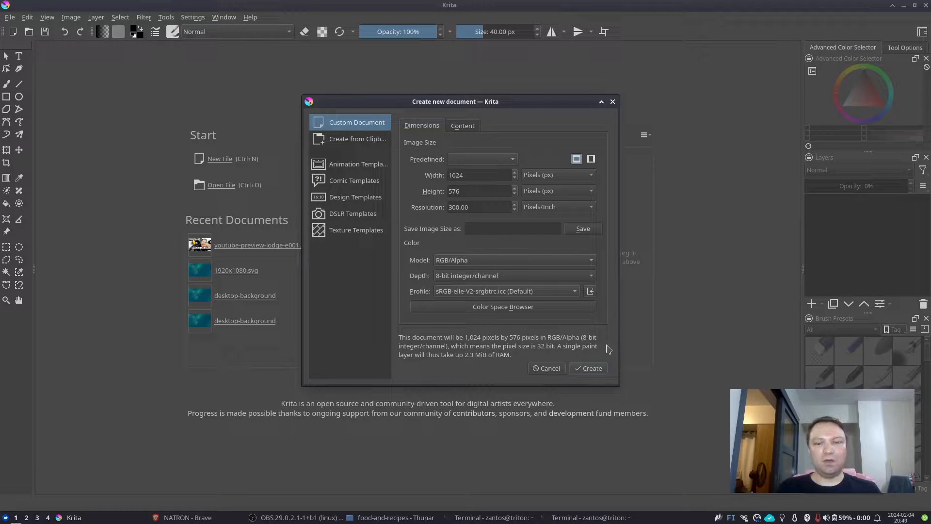
{"action": "left_click", "coordinate": [588, 368]}
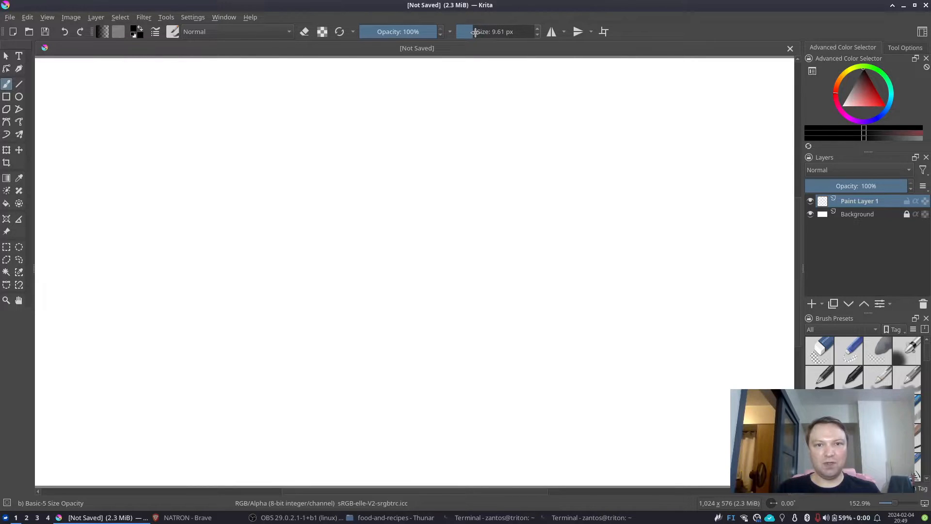
Step: Sketch a few doodle strokes, then close Krita without saving
{"action": "left_click_drag", "start_coordinate": [326, 208], "coordinate": [338, 351]}
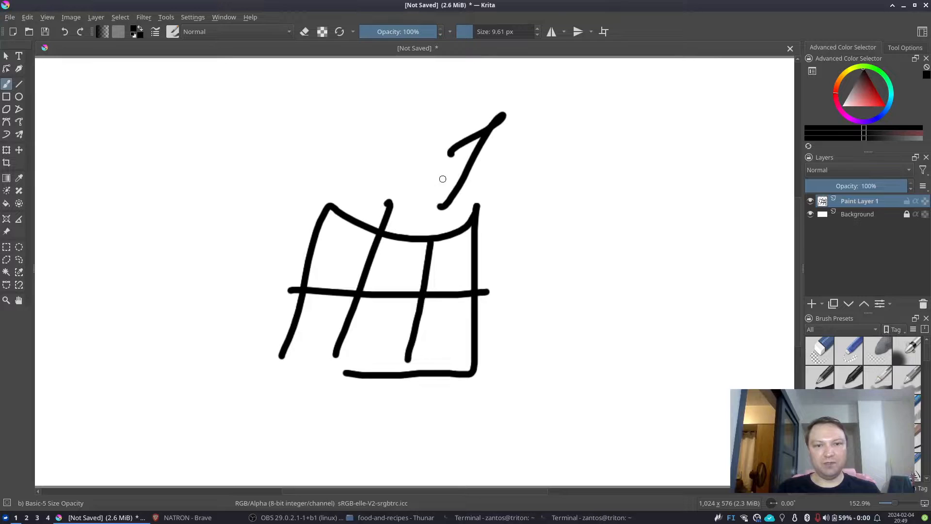
{"action": "left_click_drag", "start_coordinate": [442, 179], "coordinate": [596, 288]}
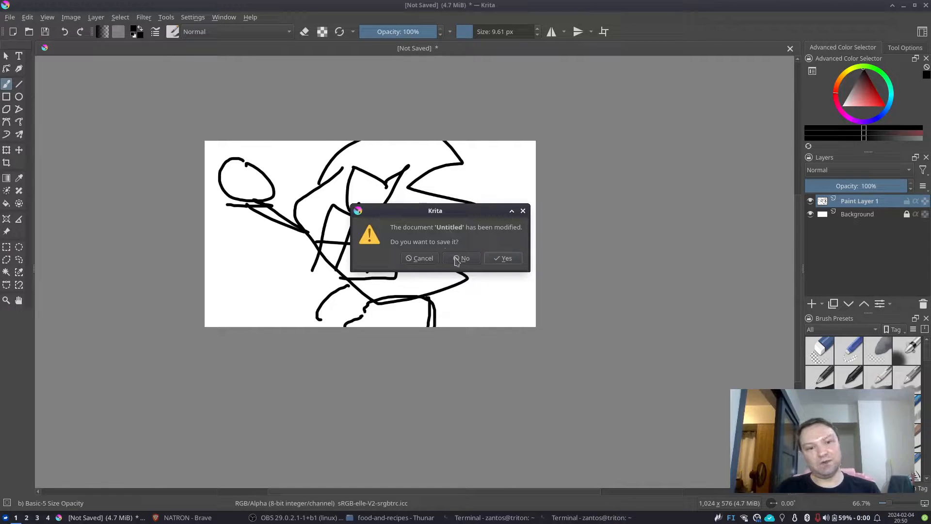
{"action": "mouse_move", "coordinate": [451, 261]}
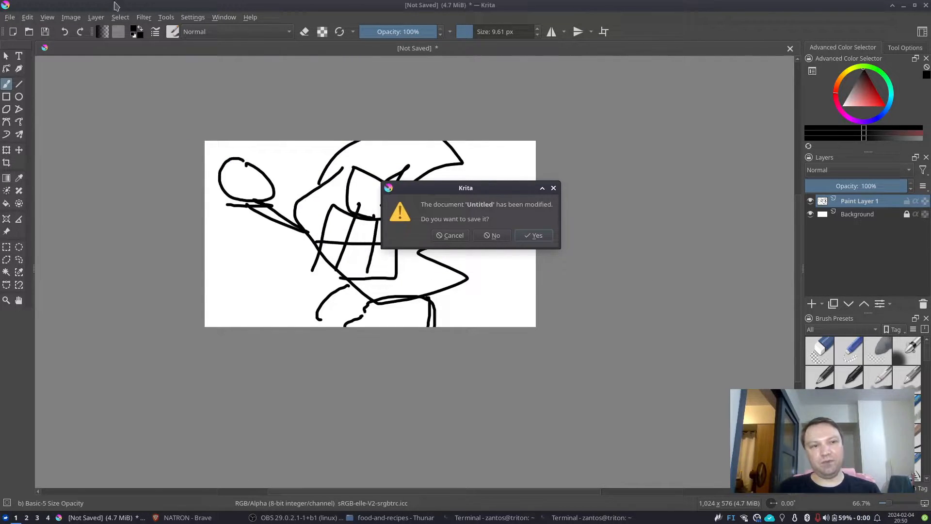
{"action": "left_click", "coordinate": [491, 235]}
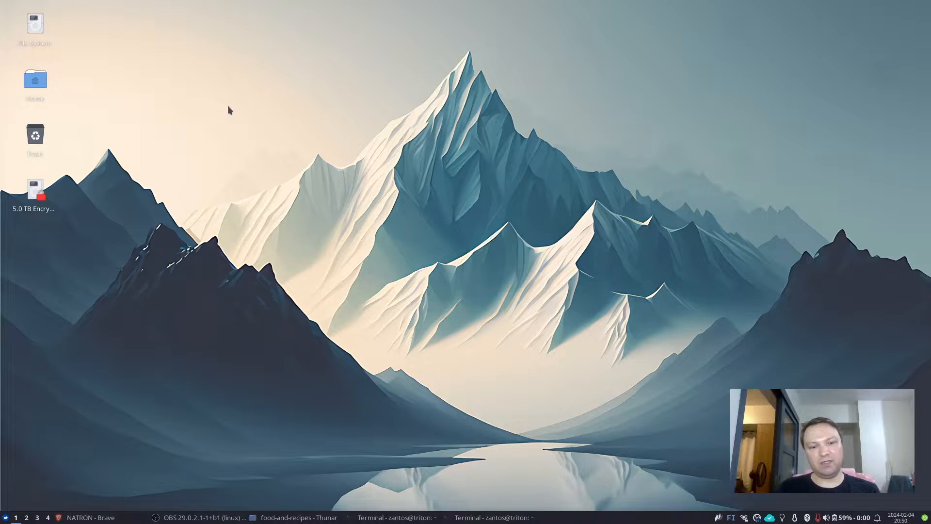
{"action": "mouse_move", "coordinate": [267, 131]}
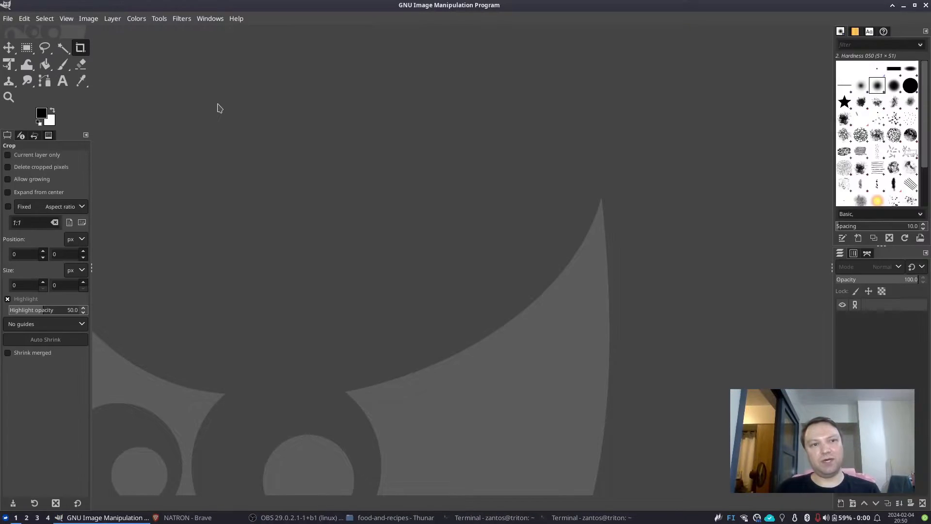
{"action": "left_click", "coordinate": [88, 18]}
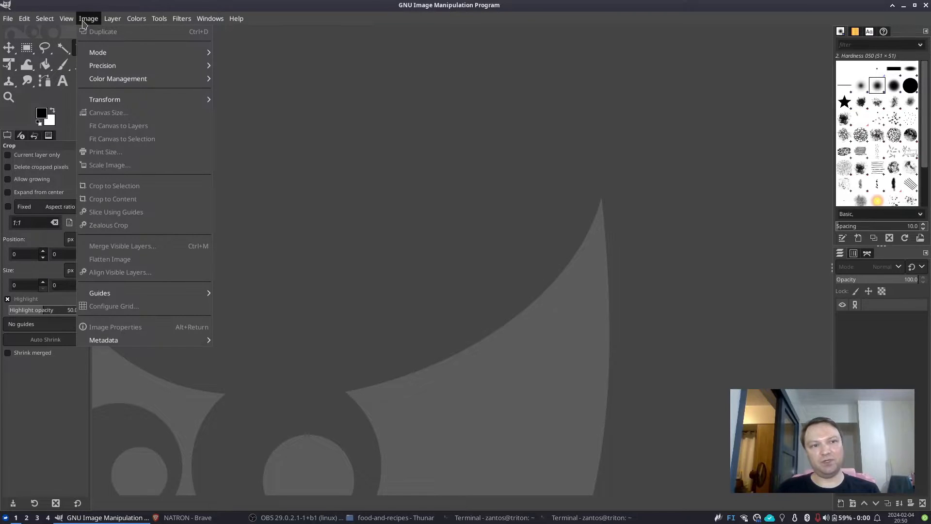
{"action": "left_click", "coordinate": [130, 159]}
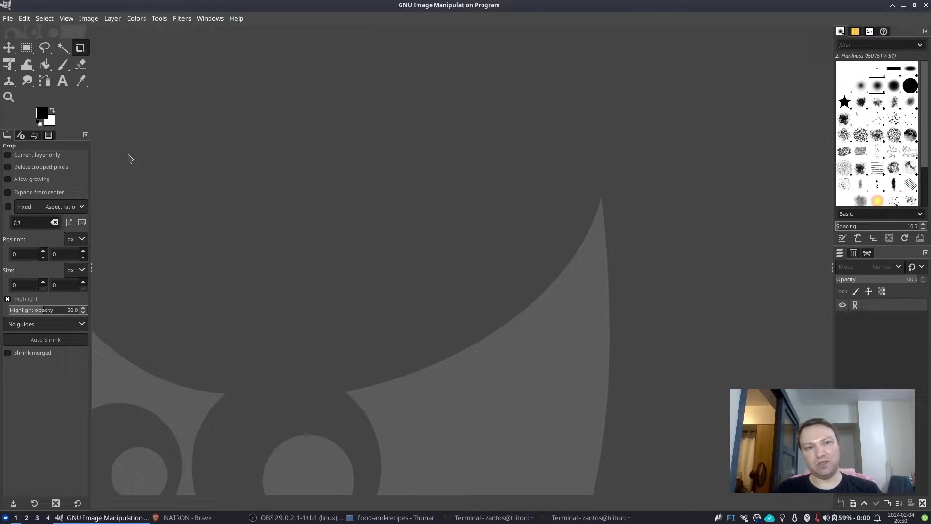
{"action": "mouse_move", "coordinate": [186, 49]}
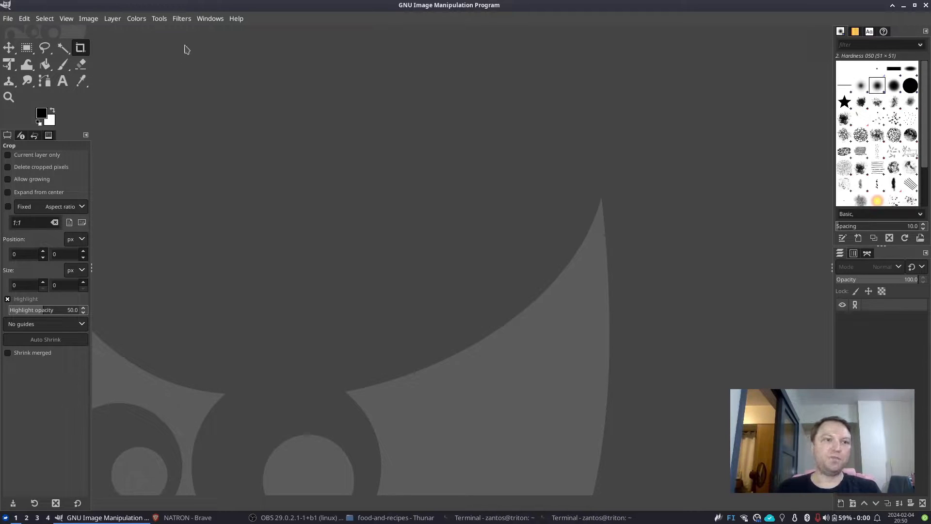
{"action": "left_click", "coordinate": [209, 18]}
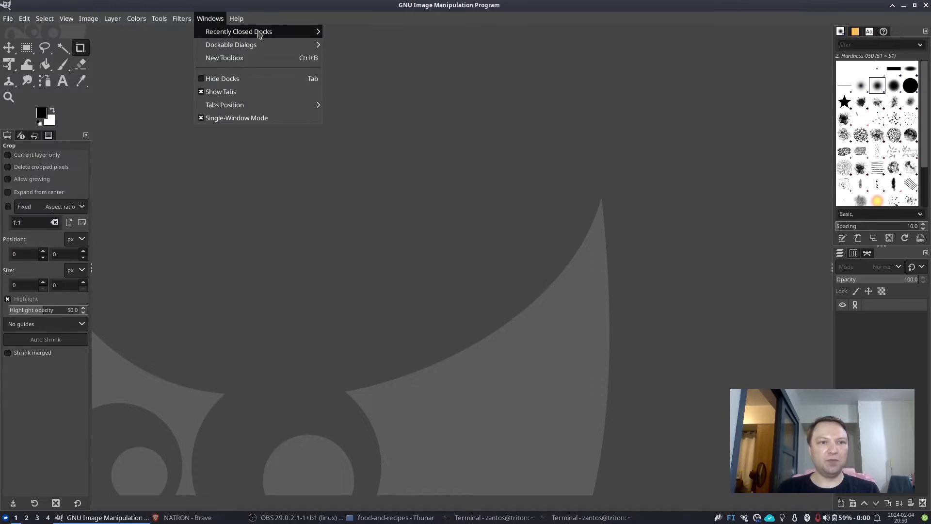
{"action": "left_click", "coordinate": [23, 19]}
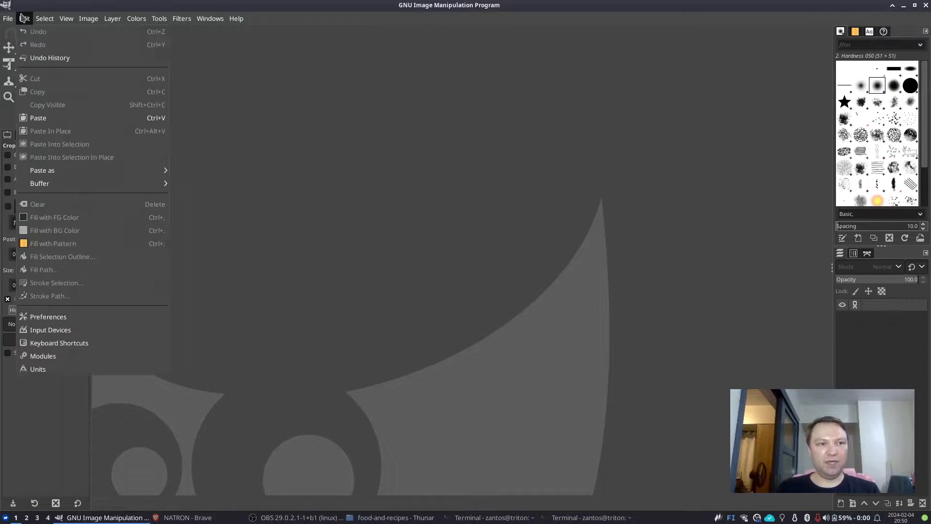
{"action": "left_click", "coordinate": [136, 18]}
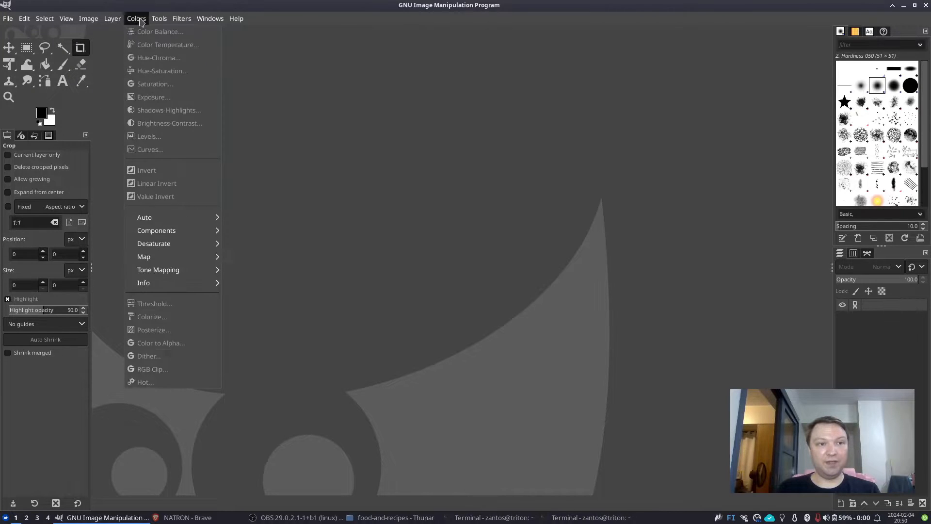
{"action": "left_click", "coordinate": [190, 180]}
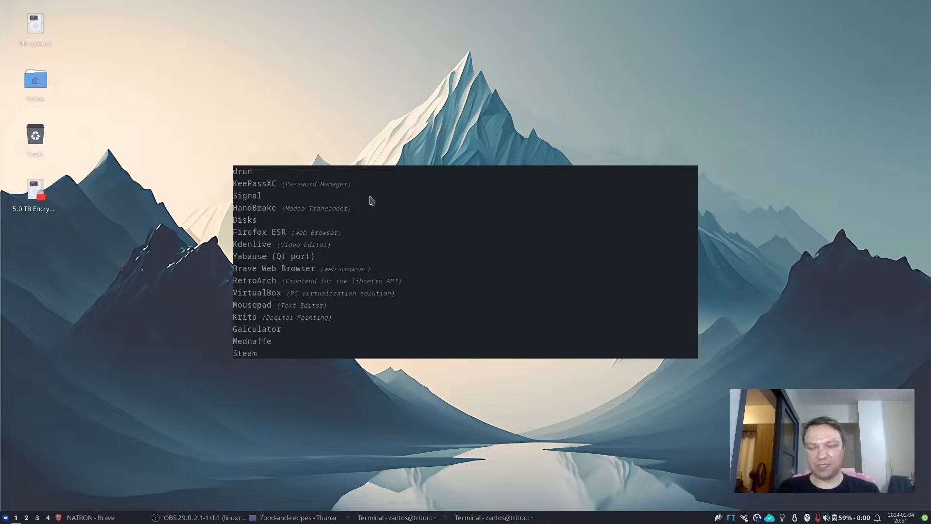
Step: Launch Inkscape, draw a wide flat rectangle near the page top, then close without saving
{"action": "type", "text": "ink"}
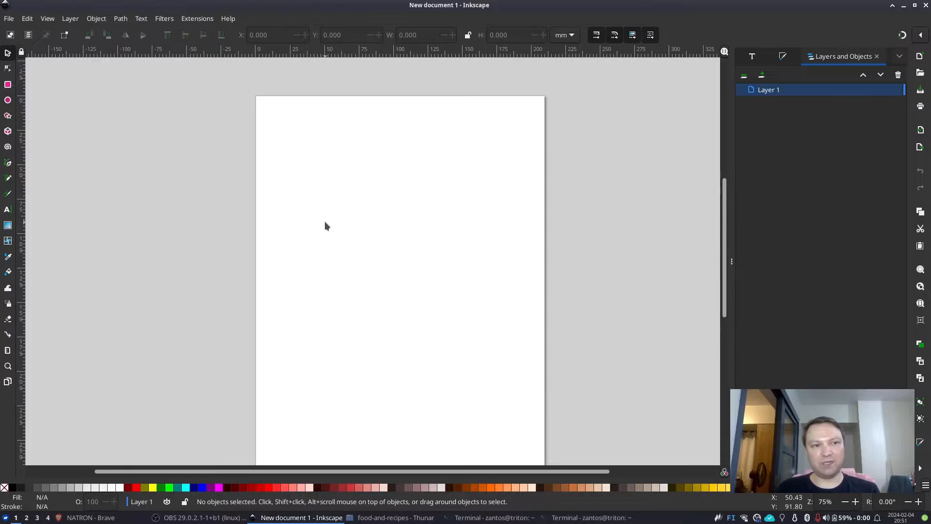
{"action": "mouse_move", "coordinate": [323, 222]}
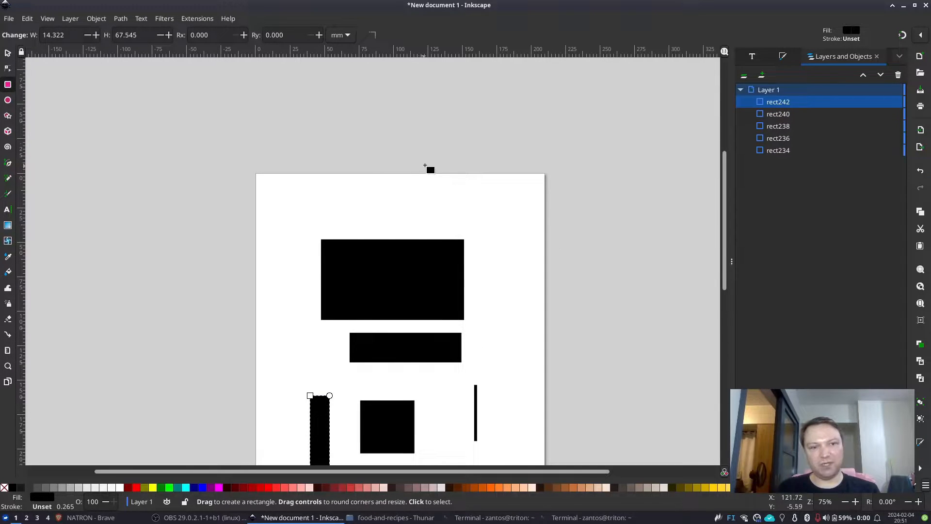
{"action": "left_click_drag", "start_coordinate": [312, 198], "coordinate": [487, 222]}
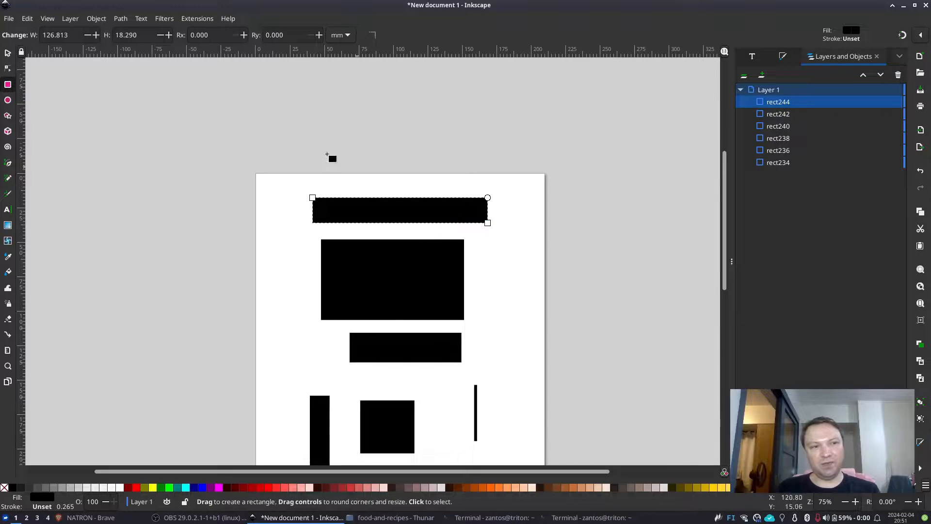
{"action": "left_click", "coordinate": [228, 18]}
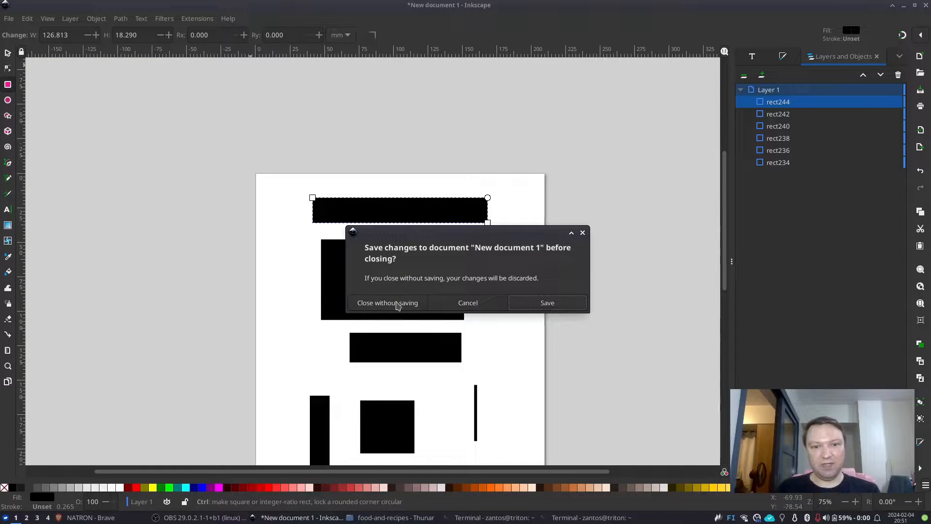
{"action": "left_click", "coordinate": [387, 302]}
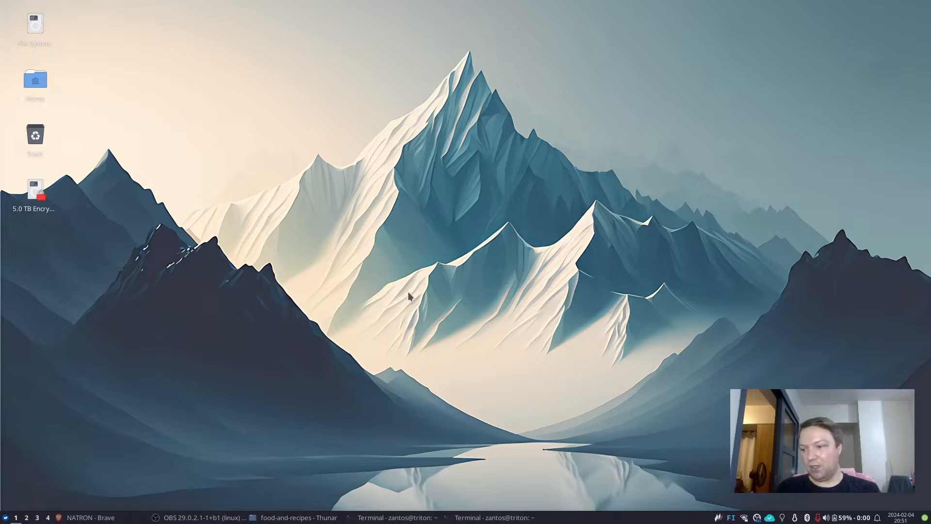
Step: Show the context menu for zurich-ragout.pdf in the food-and-recipes folder
{"action": "type", "text": "drun"}
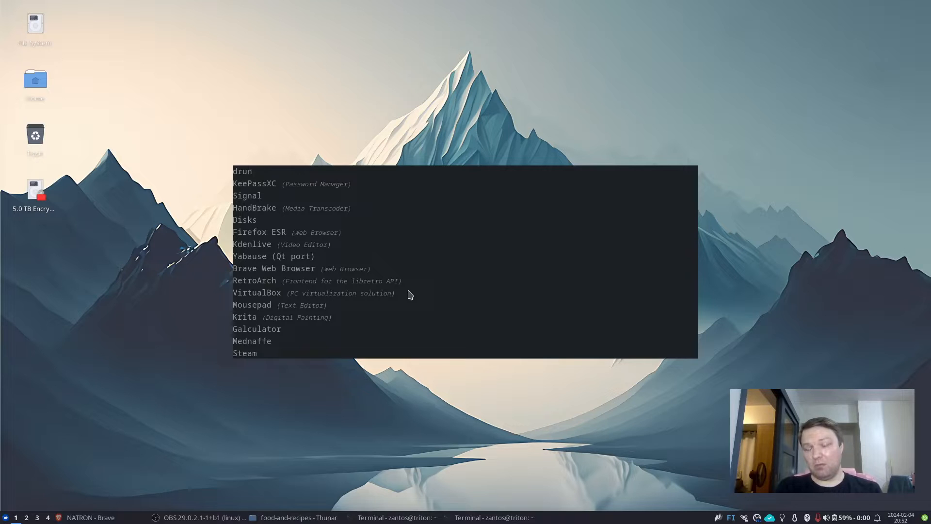
{"action": "type", "text": "libre"}
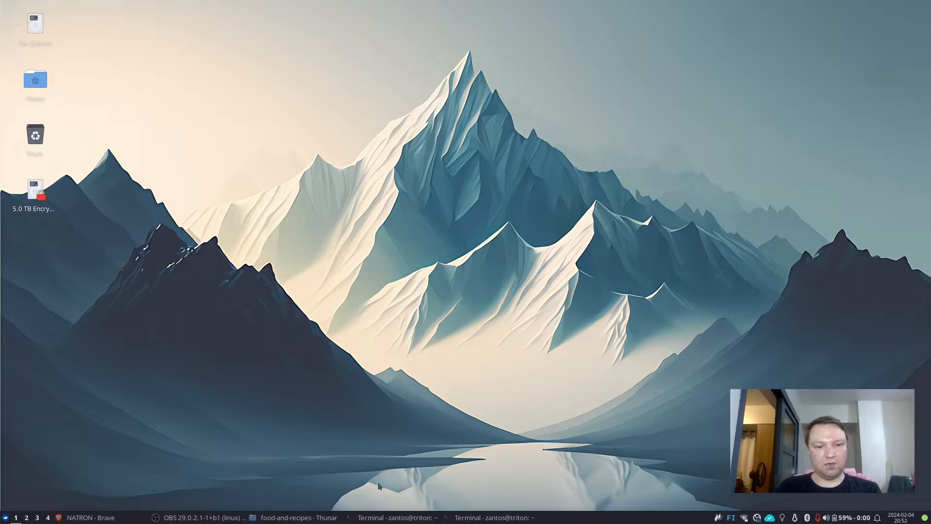
{"action": "right_click", "coordinate": [587, 174]}
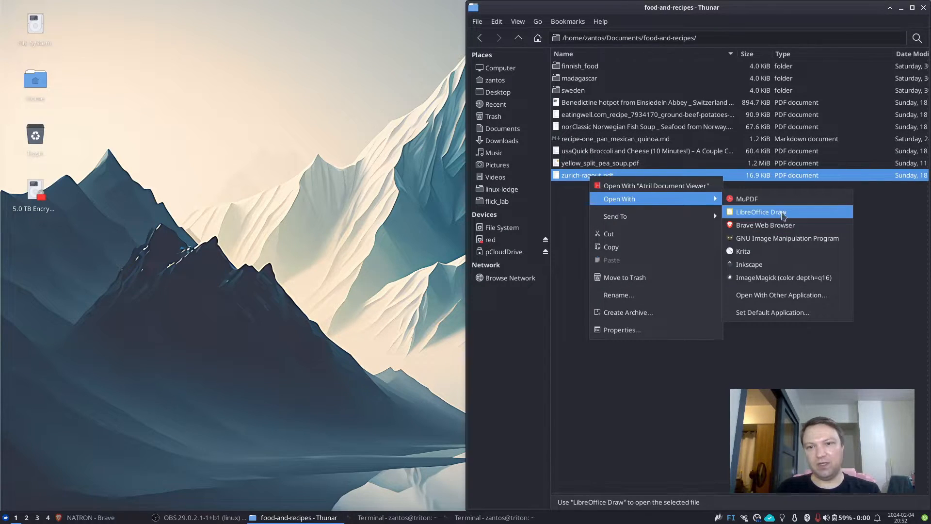
Step: Open zurich-ragout.pdf in LibreOffice Draw, change 'typical' to 'garbage', then close with Don't Save
{"action": "left_click", "coordinate": [762, 212]}
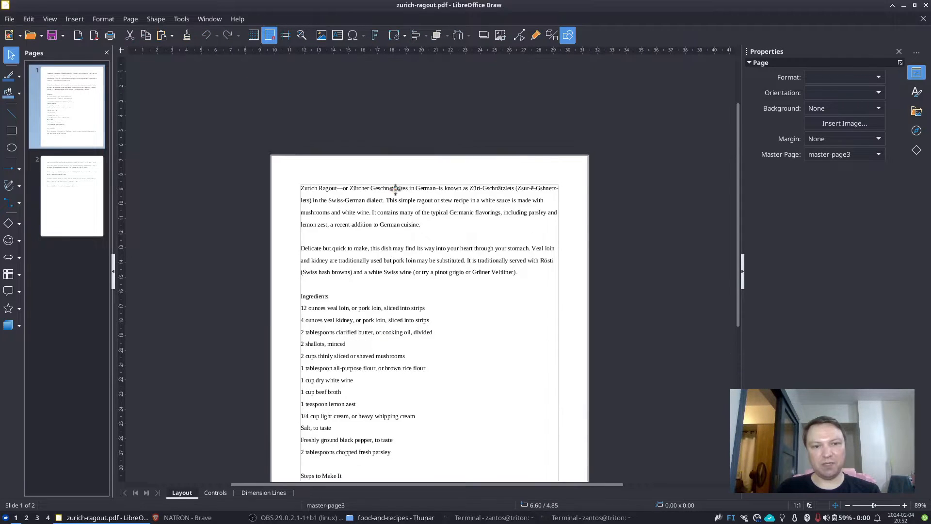
{"action": "double_click", "coordinate": [405, 224]}
{"action": "type", "text": "garbage"}
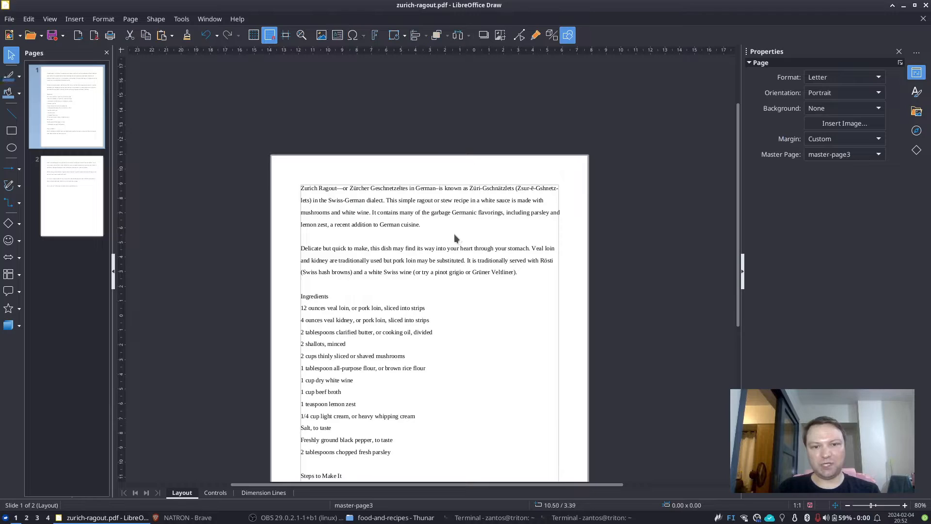
{"action": "left_click", "coordinate": [8, 19]}
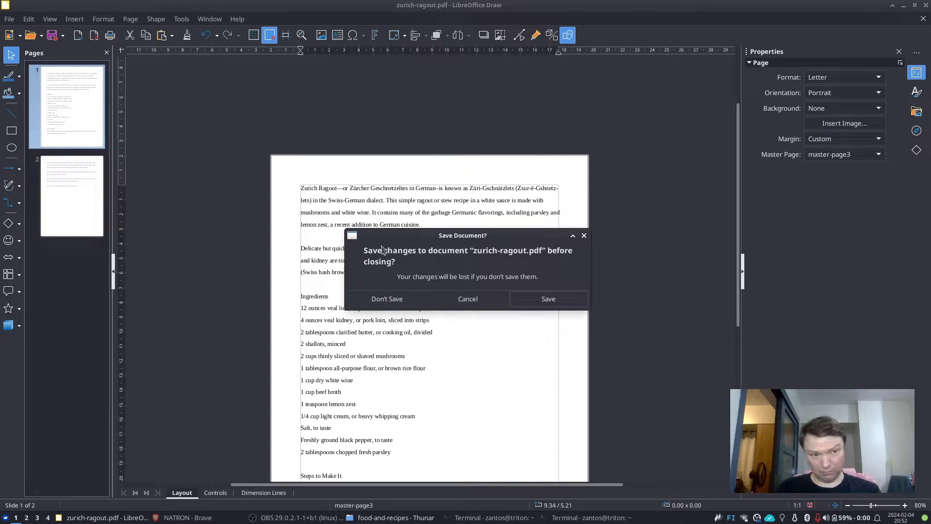
{"action": "left_click", "coordinate": [386, 299]}
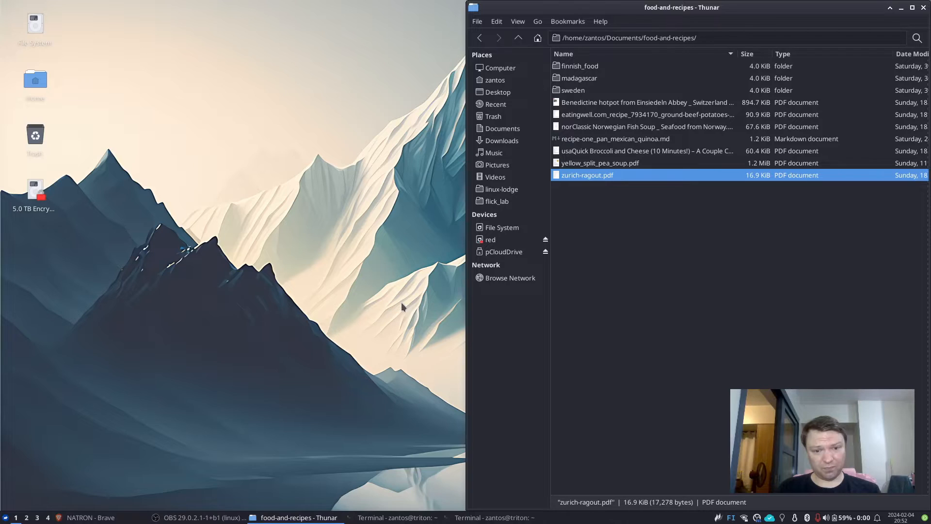
{"action": "left_click", "coordinate": [641, 278]}
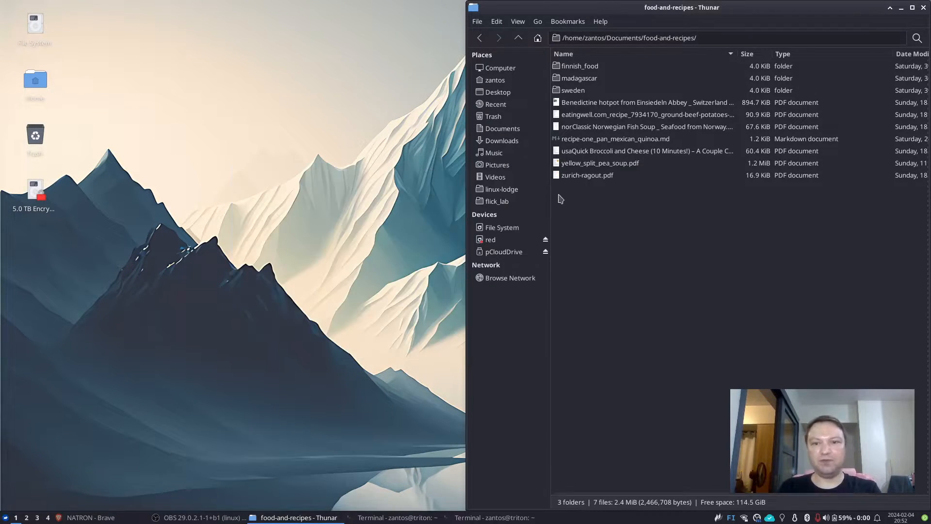
{"action": "left_click", "coordinate": [588, 175]}
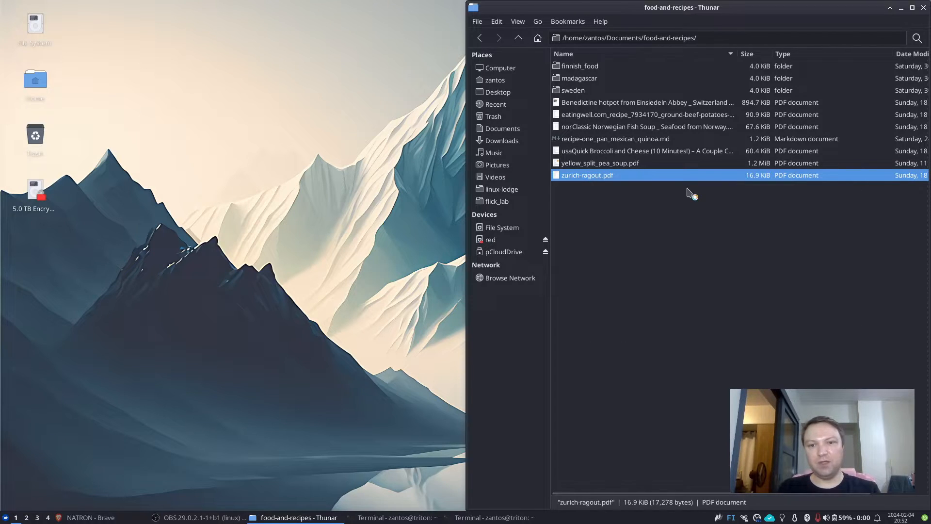
{"action": "double_click", "coordinate": [587, 174]}
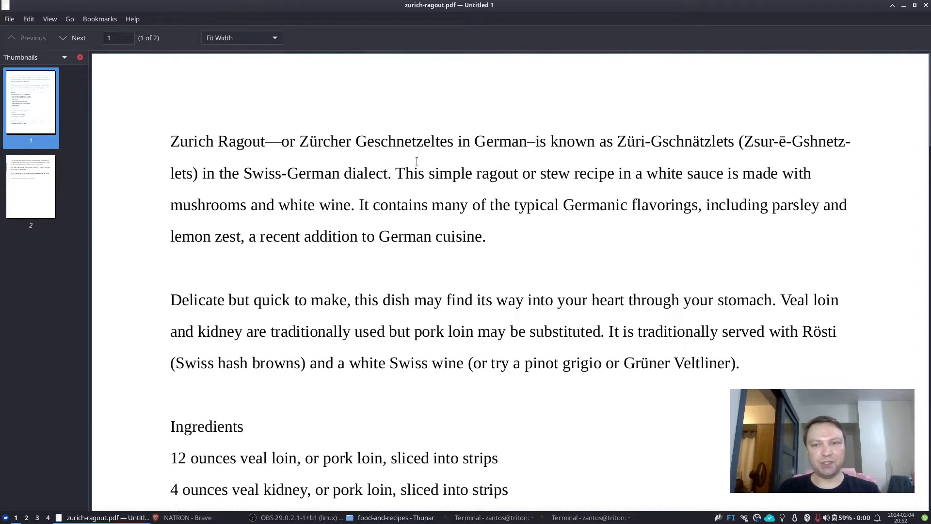
{"action": "left_click", "coordinate": [28, 18]}
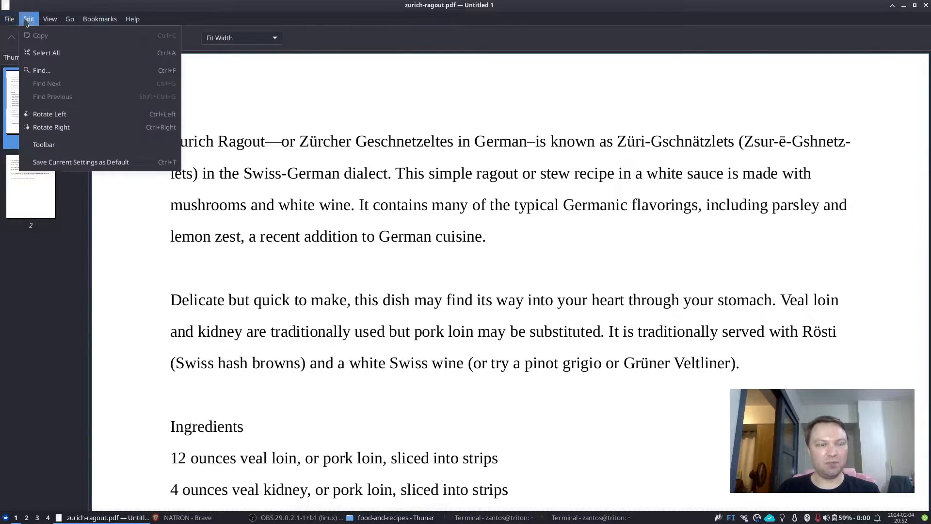
{"action": "left_click", "coordinate": [132, 19]}
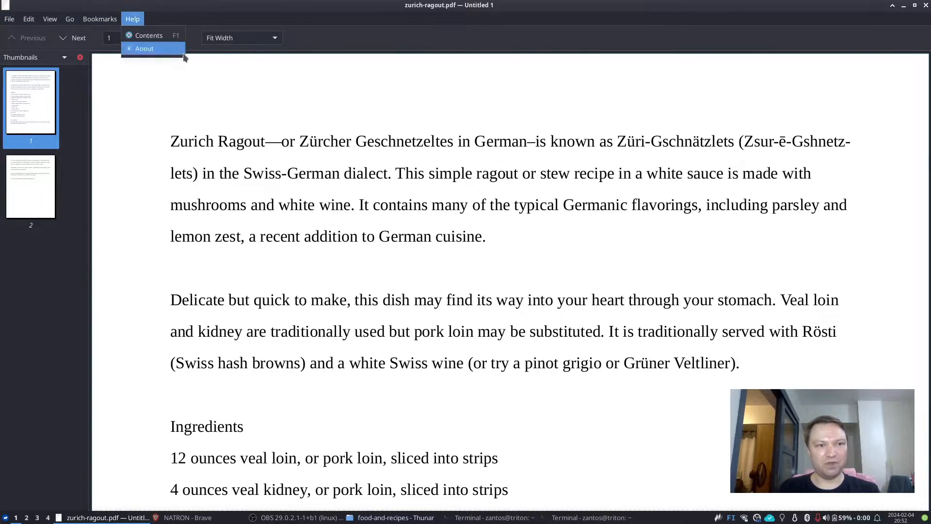
{"action": "left_click", "coordinate": [9, 19]}
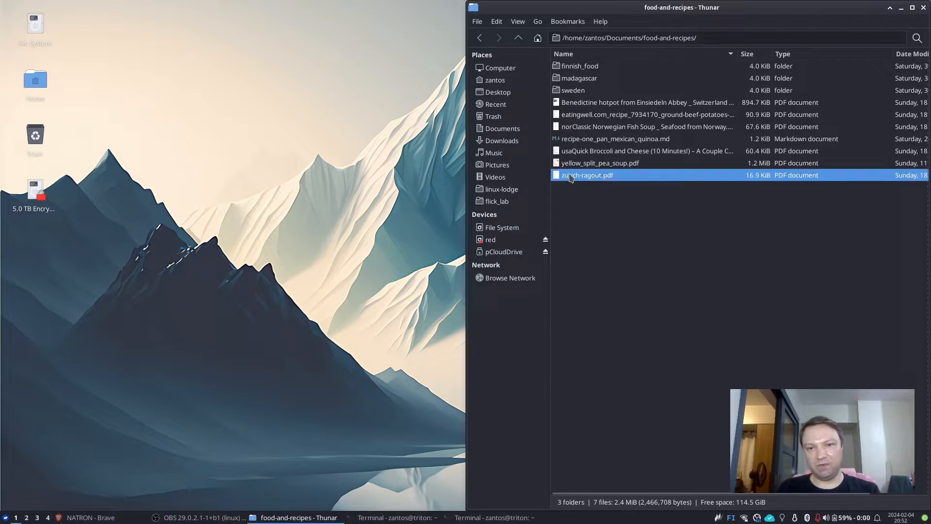
Step: View zurich-ragout.pdf in MuPDF, close it, and list its Open With applications again
{"action": "right_click", "coordinate": [587, 174]}
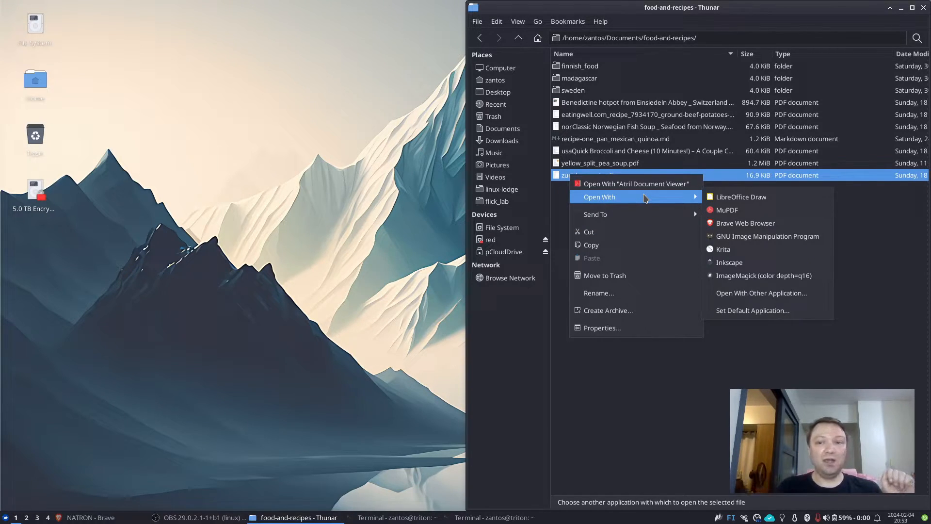
{"action": "mouse_move", "coordinate": [727, 210]}
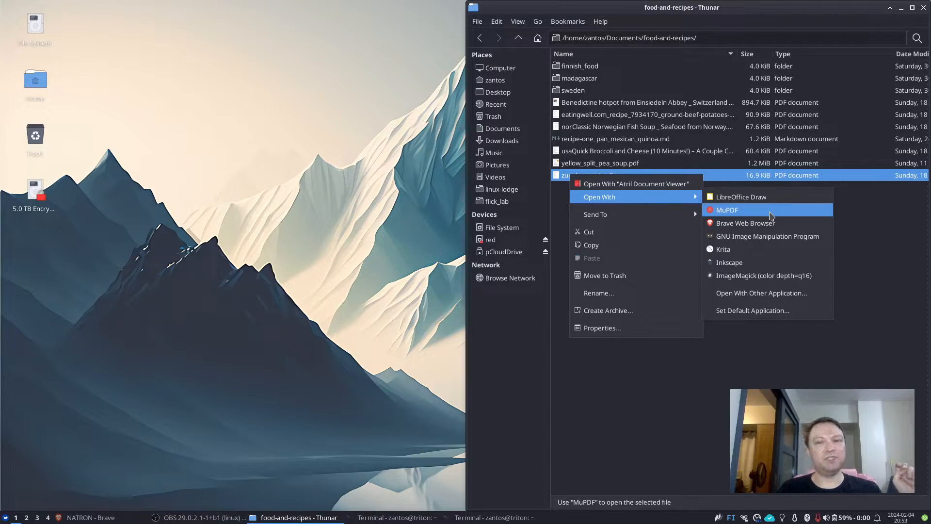
{"action": "left_click", "coordinate": [727, 210]}
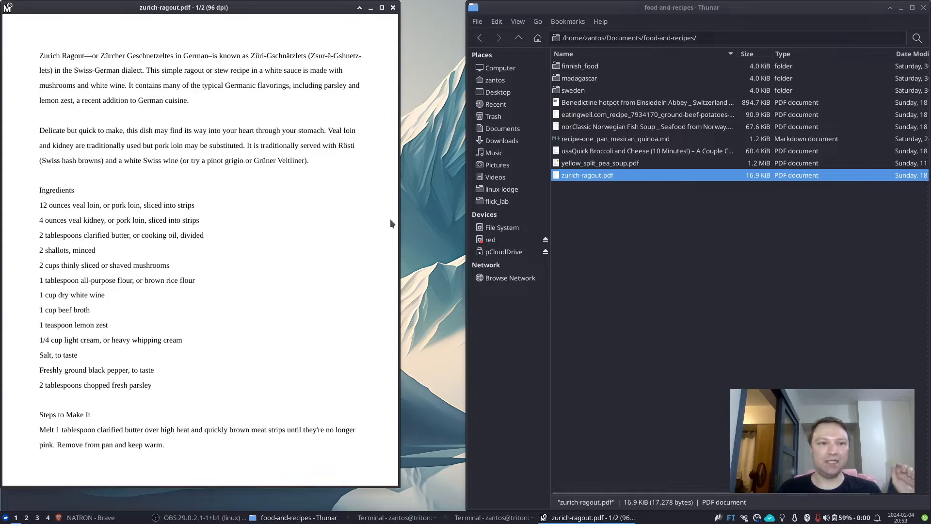
{"action": "left_click", "coordinate": [392, 8]}
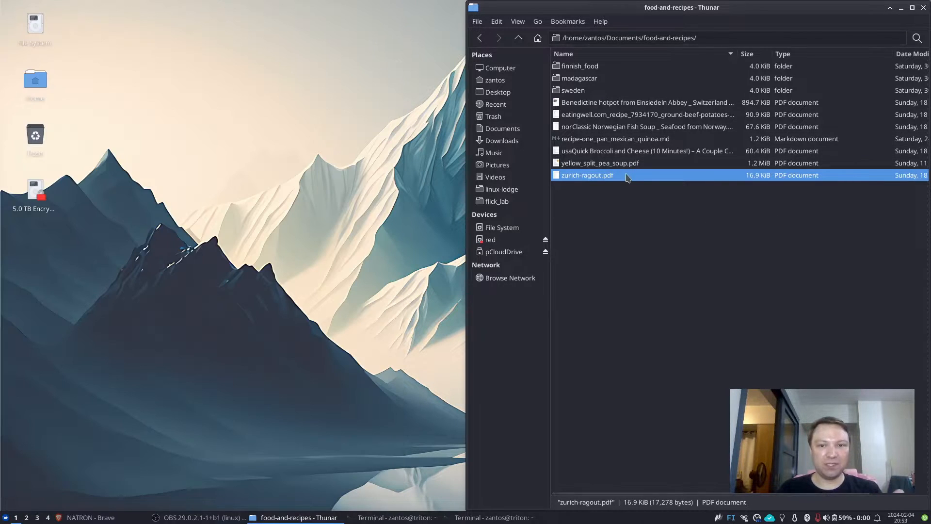
{"action": "right_click", "coordinate": [587, 175]}
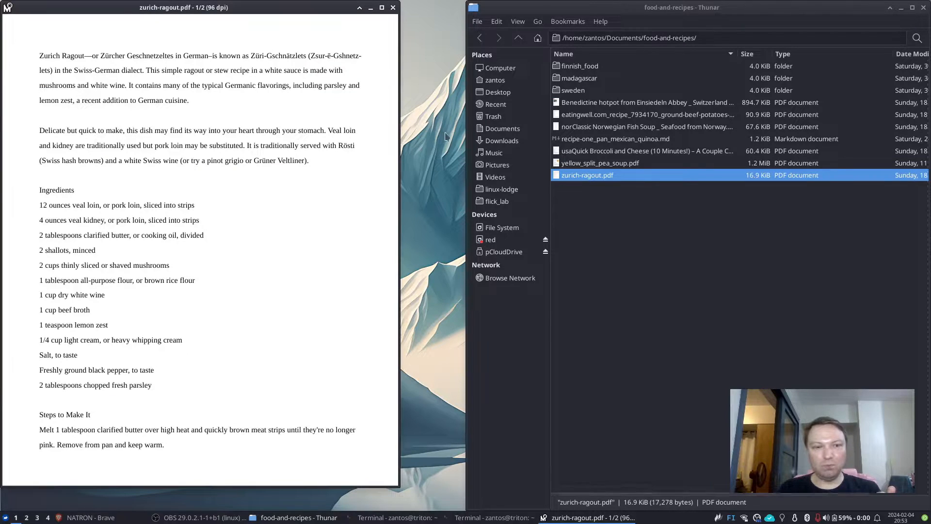
{"action": "mouse_move", "coordinate": [384, 96]}
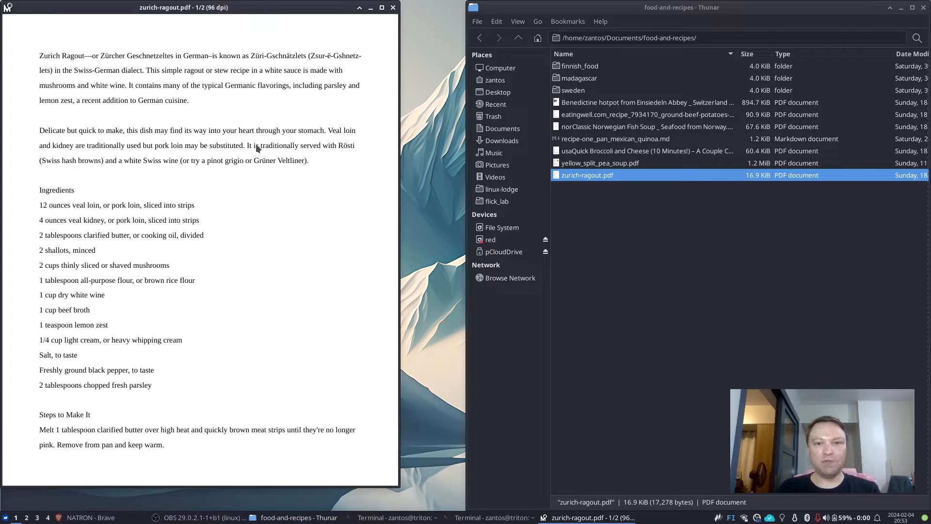
{"action": "left_click", "coordinate": [392, 7]}
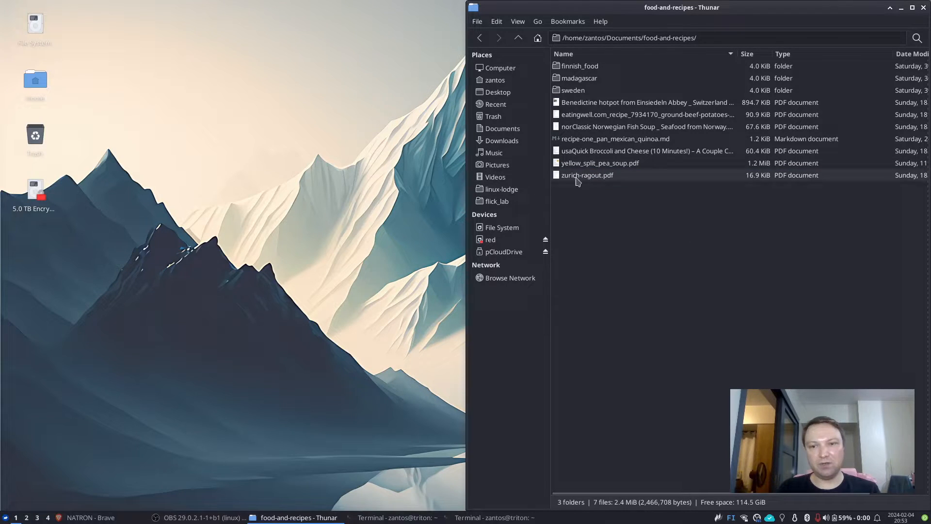
{"action": "right_click", "coordinate": [587, 175]}
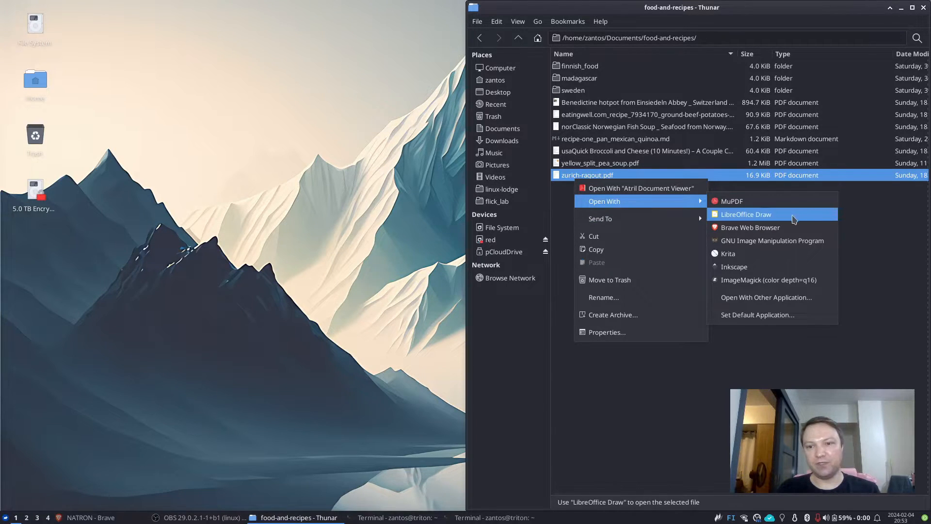
{"action": "mouse_move", "coordinate": [731, 201]}
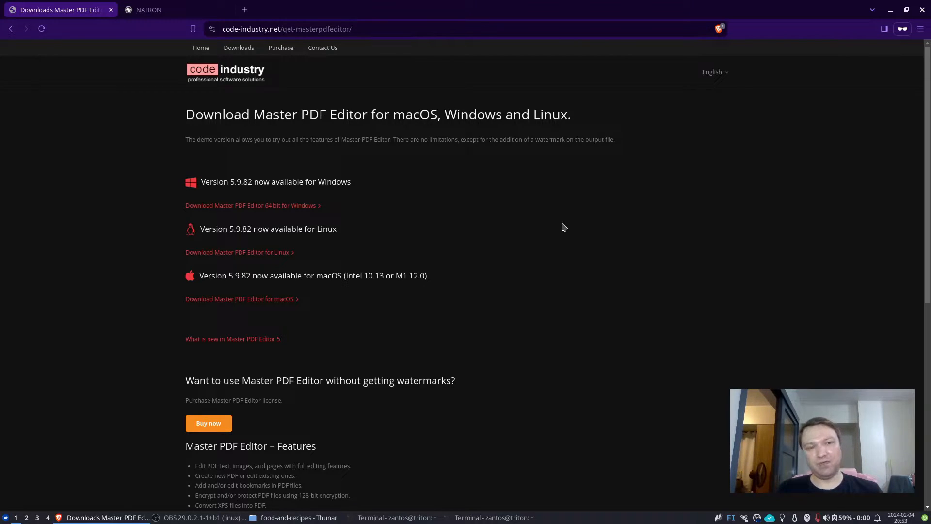
{"action": "mouse_move", "coordinate": [238, 170]}
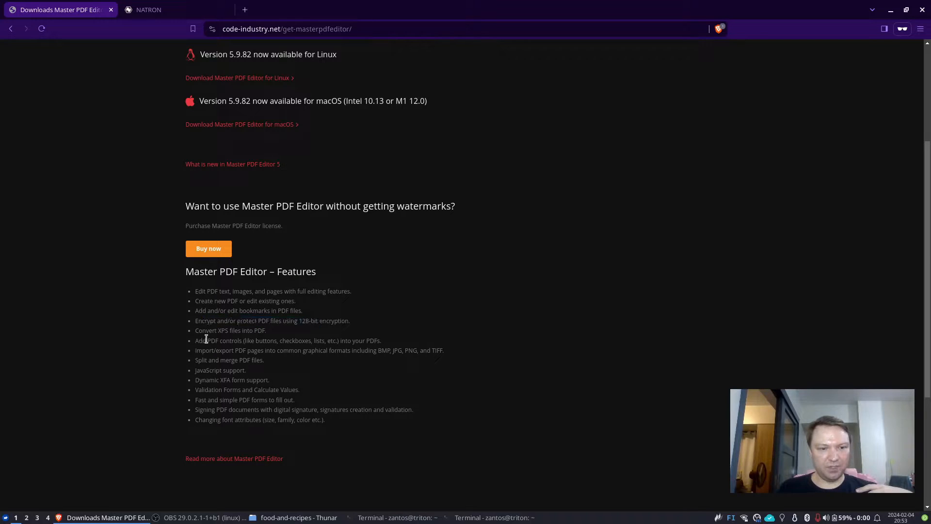
Step: Highlight the PDF page export line in Master PDF Editor's features list
{"action": "left_click_drag", "start_coordinate": [216, 349], "coordinate": [331, 350]}
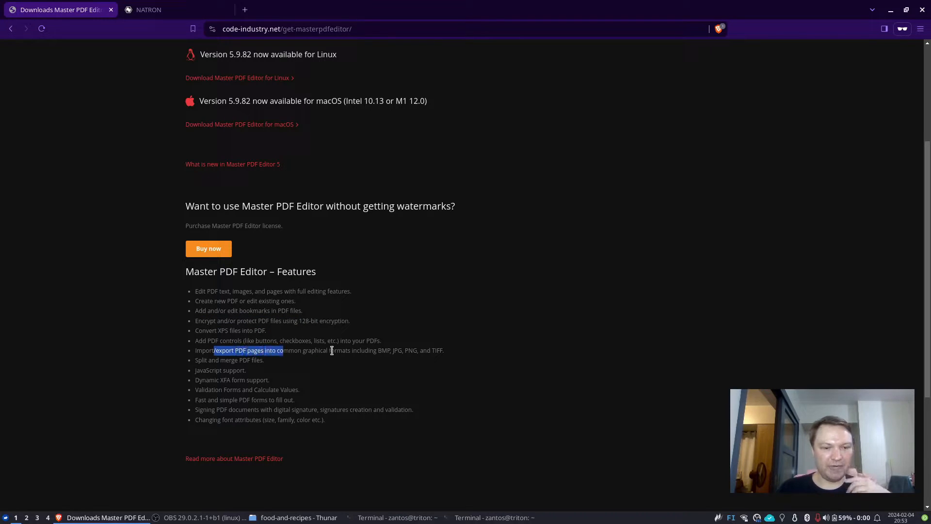
{"action": "scroll", "scroll_direction": "down", "scroll_amount": 3}
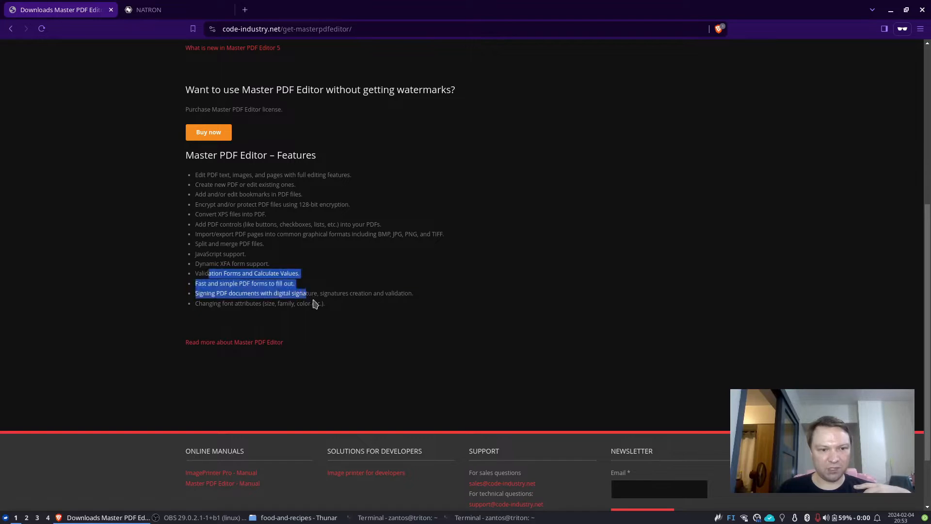
{"action": "scroll", "scroll_direction": "up", "scroll_amount": 3}
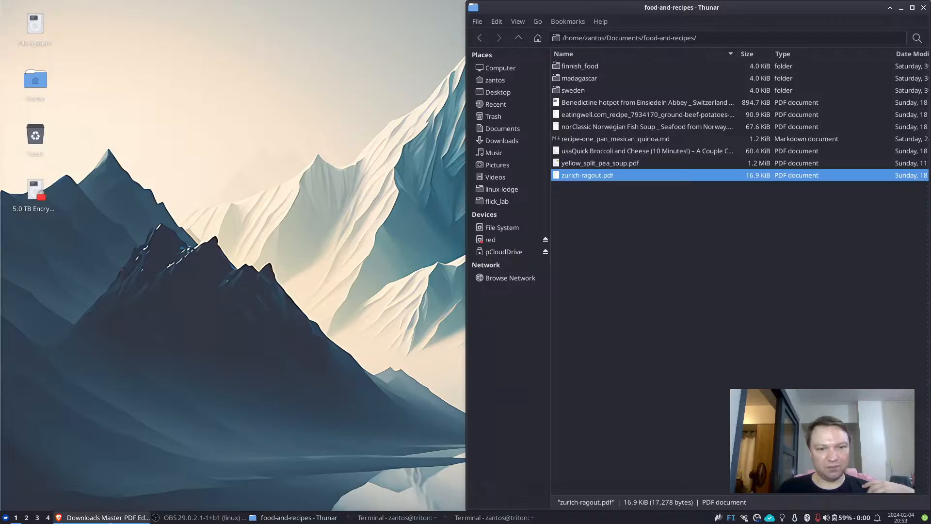
{"action": "left_click", "coordinate": [634, 284]}
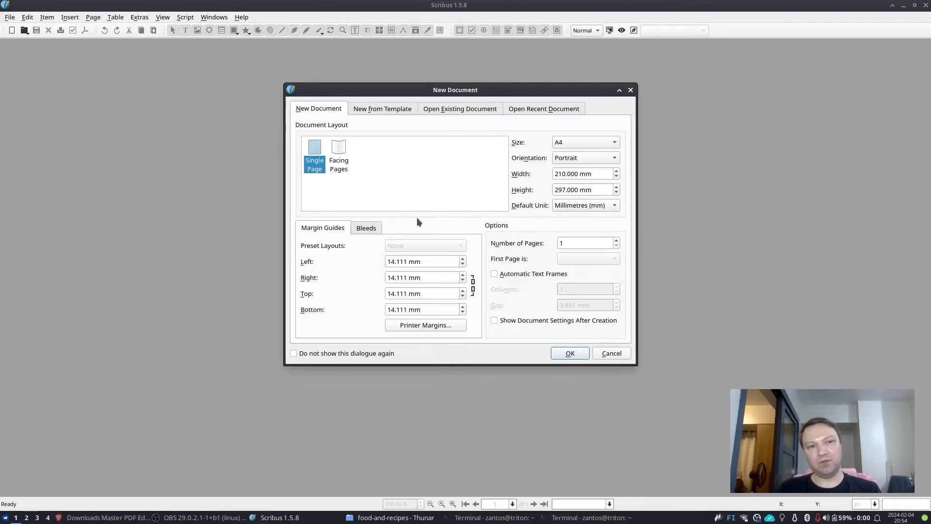
Step: Create an A4 document with a text frame reading 'Helsingin Sanomat', then close without saving
{"action": "left_click", "coordinate": [569, 353]}
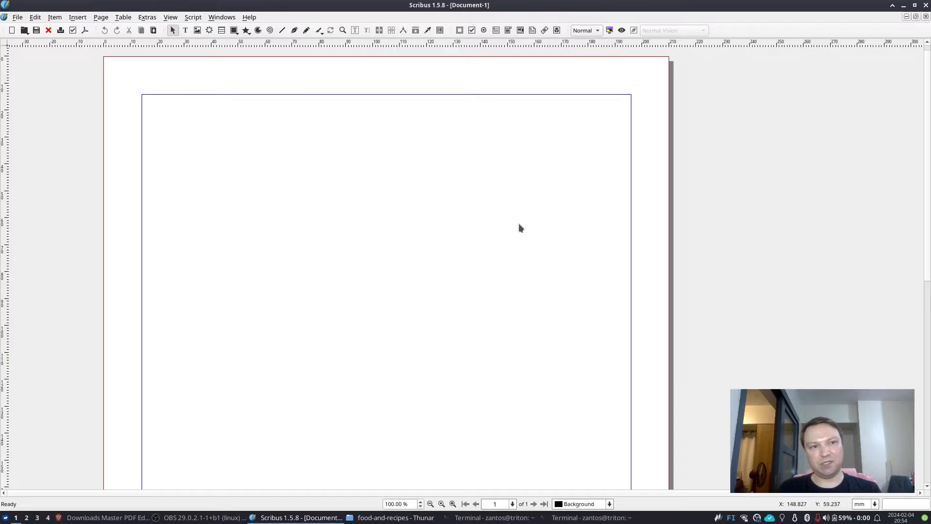
{"action": "left_click", "coordinate": [184, 30]}
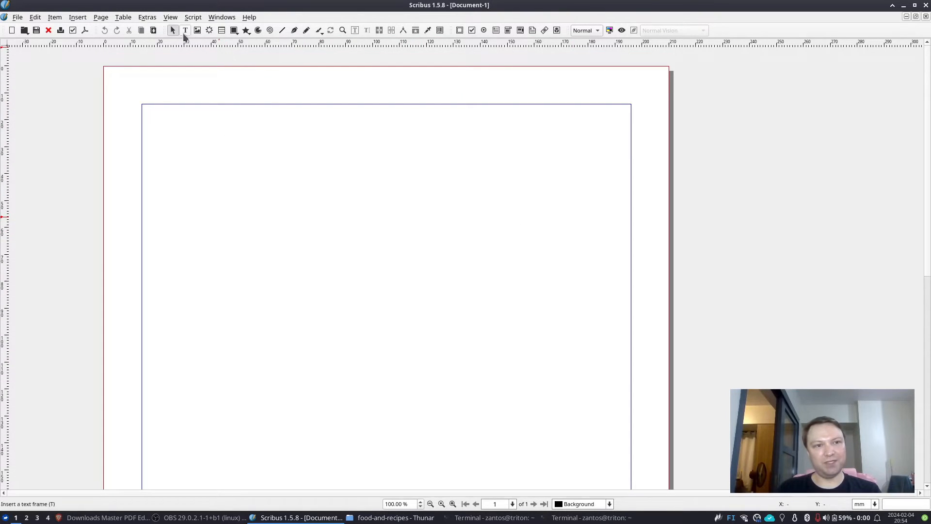
{"action": "left_click_drag", "start_coordinate": [177, 148], "coordinate": [534, 326]}
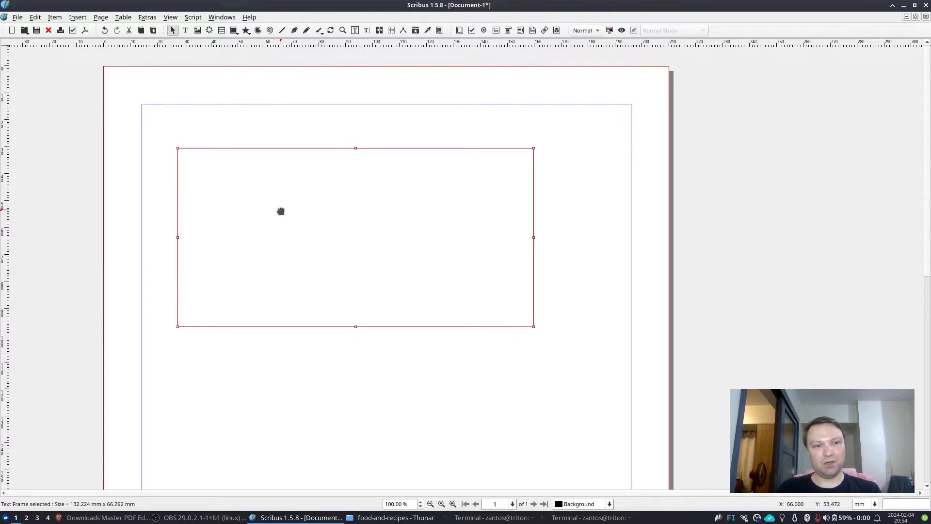
{"action": "type", "text": "Helsingin"}
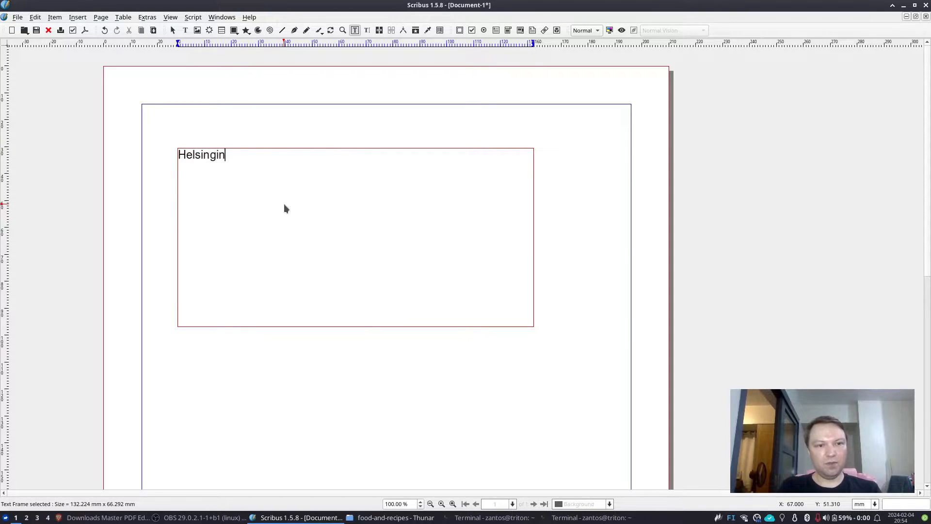
{"action": "type", "text": "Sanomat"}
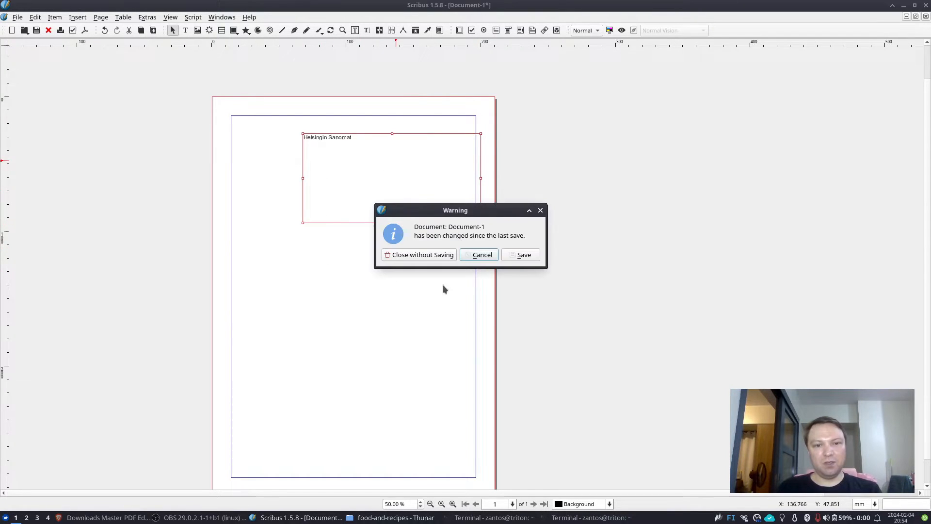
{"action": "left_click", "coordinate": [418, 255]}
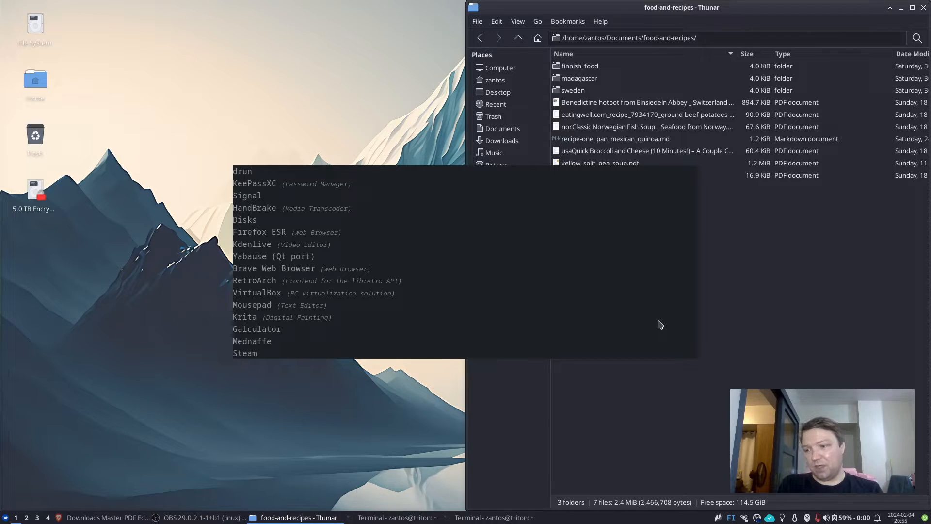
Step: Search 'kd' in the launcher and start Kdenlive
{"action": "type", "text": "kd"}
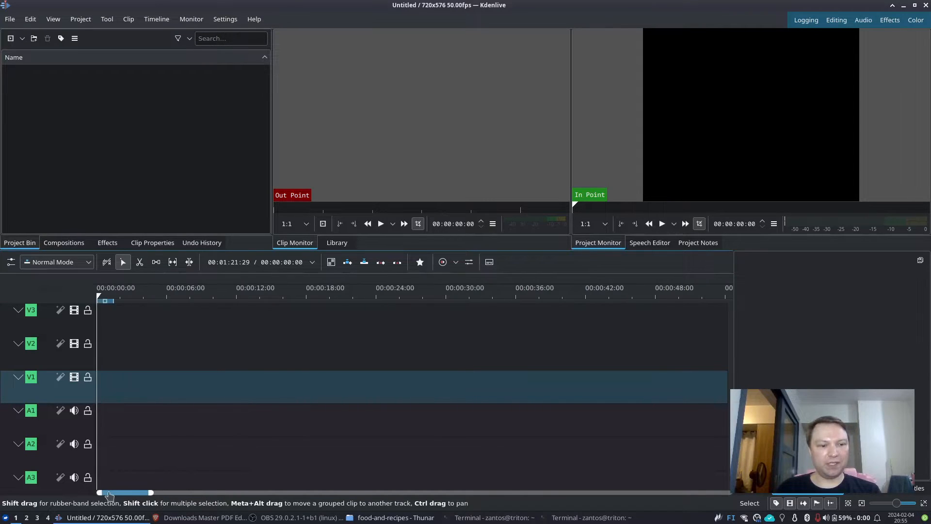
{"action": "left_click_drag", "start_coordinate": [110, 493], "coordinate": [204, 493]}
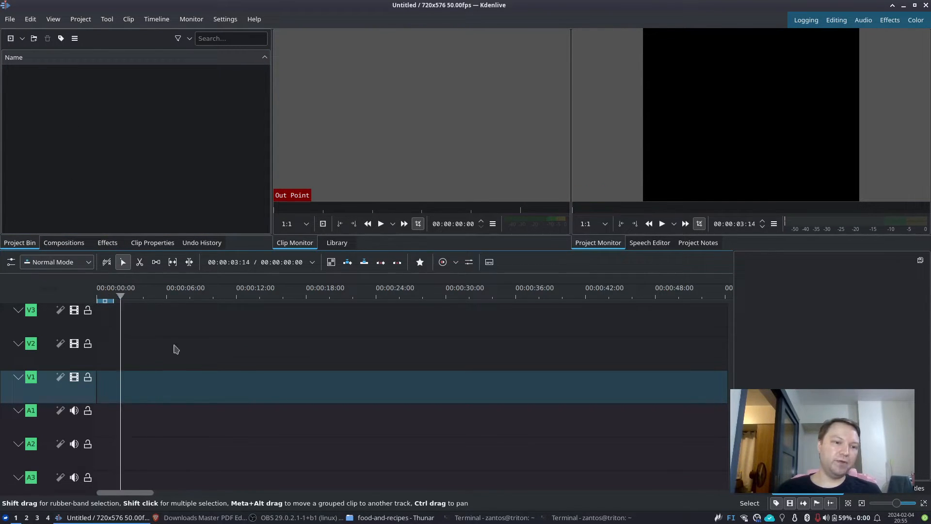
{"action": "left_click", "coordinate": [156, 19]}
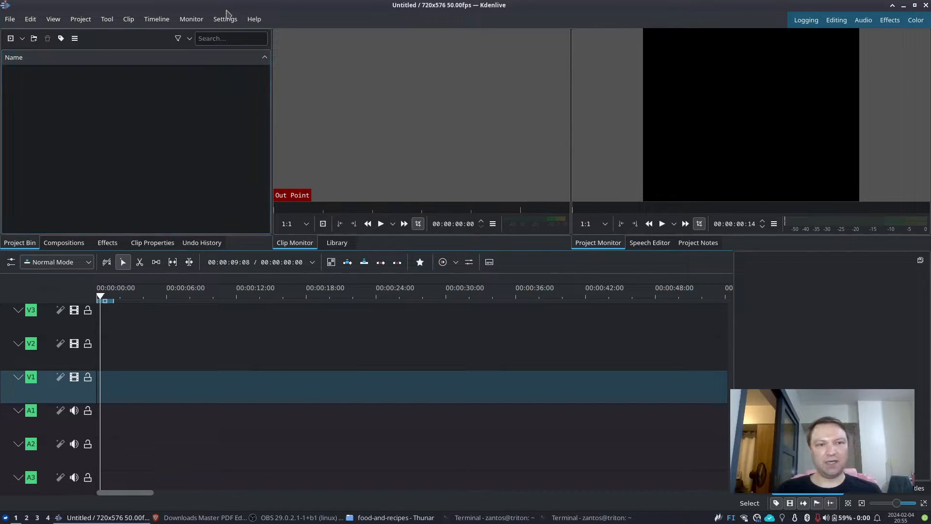
{"action": "left_click", "coordinate": [225, 19]}
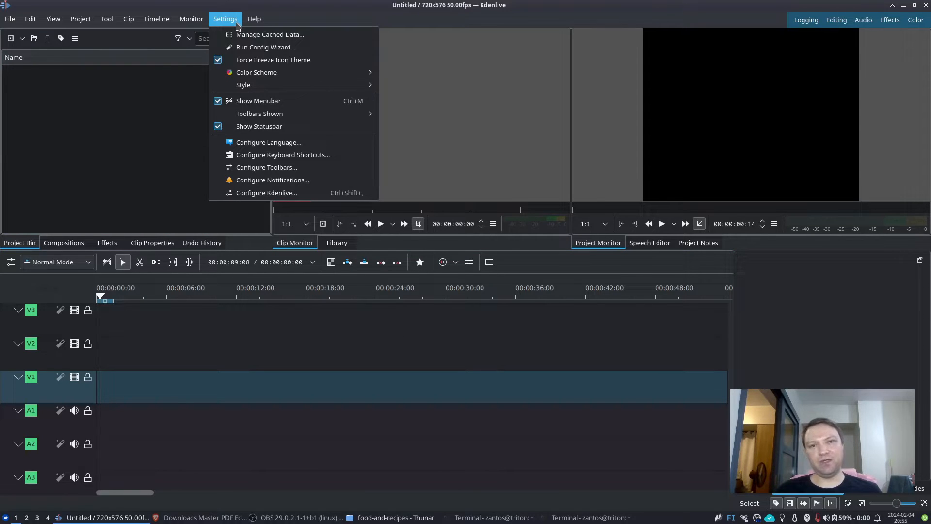
{"action": "mouse_move", "coordinate": [256, 71]}
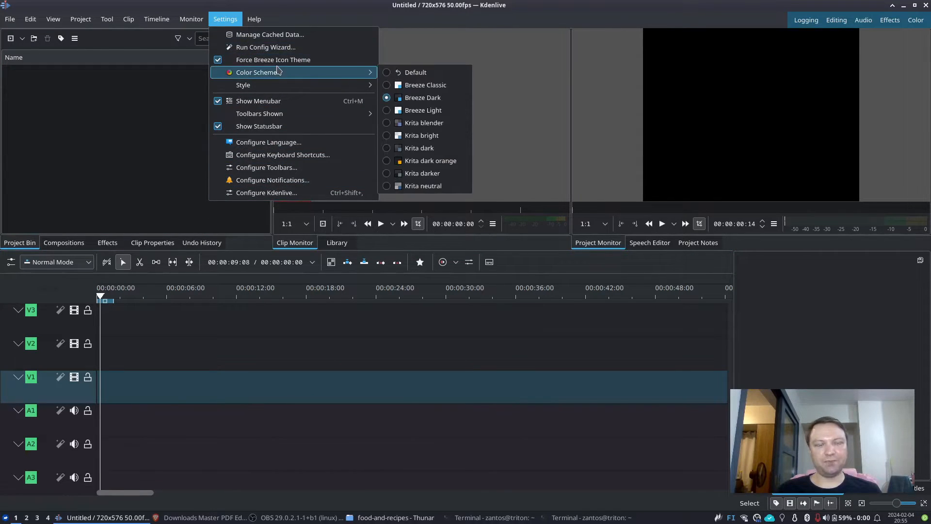
{"action": "mouse_move", "coordinate": [271, 71]}
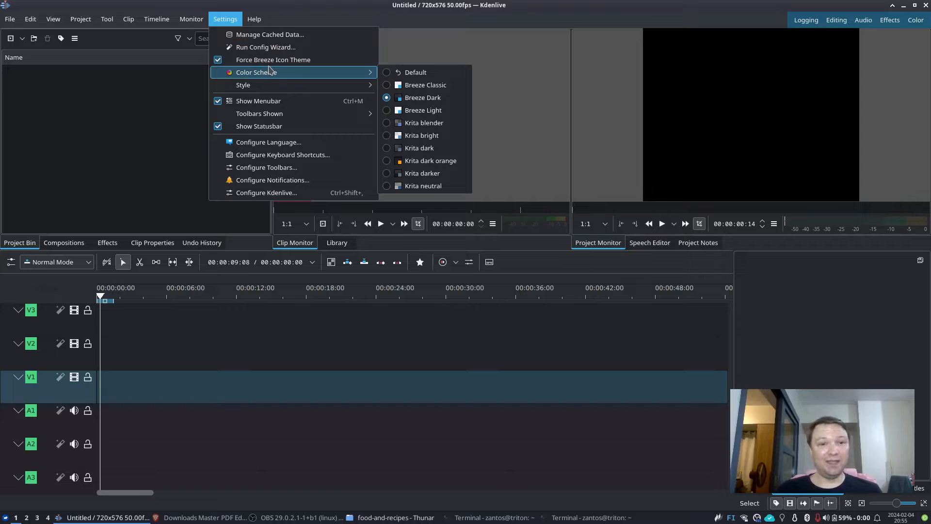
{"action": "mouse_move", "coordinate": [290, 82]}
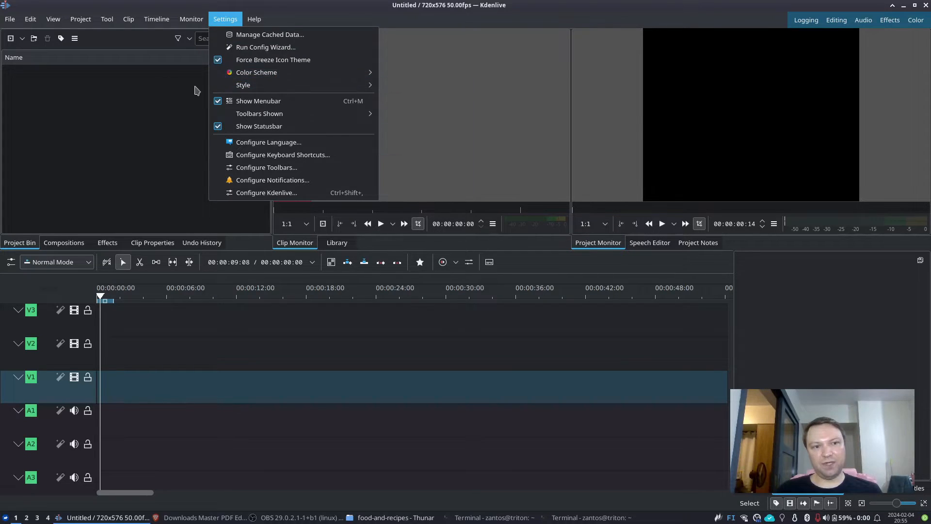
{"action": "left_click", "coordinate": [254, 18]}
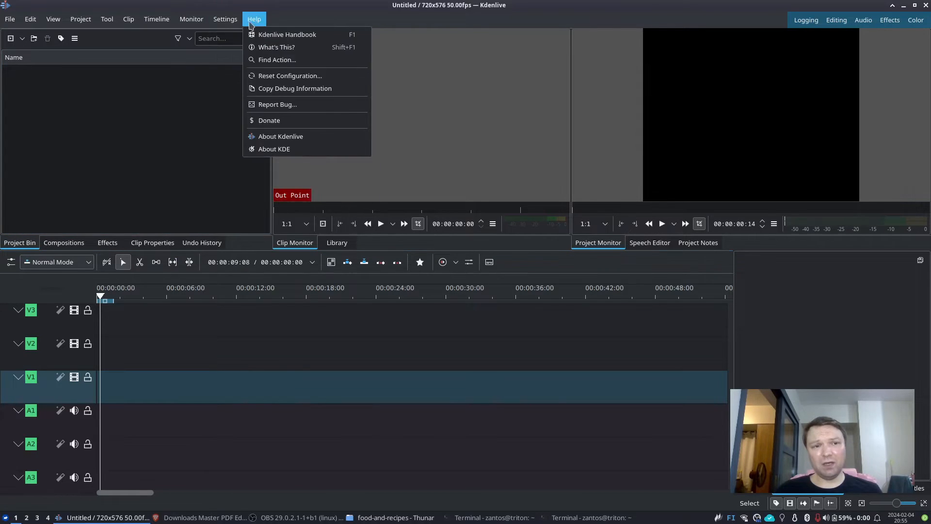
{"action": "left_click", "coordinate": [9, 18]}
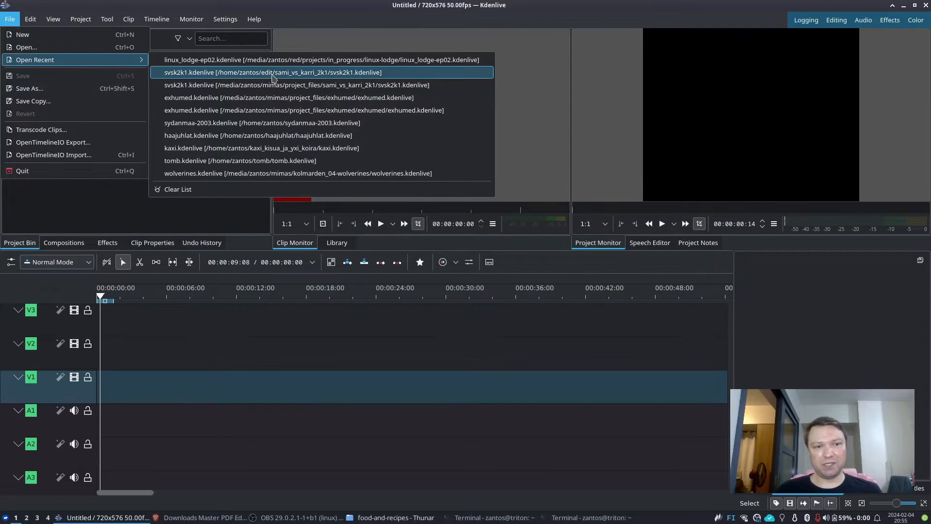
{"action": "left_click", "coordinate": [190, 18]}
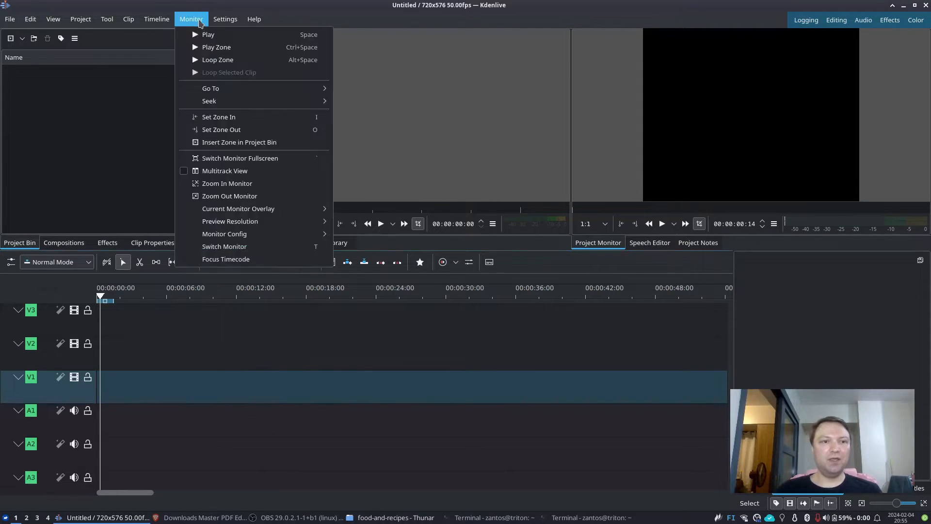
{"action": "left_click", "coordinate": [224, 19]}
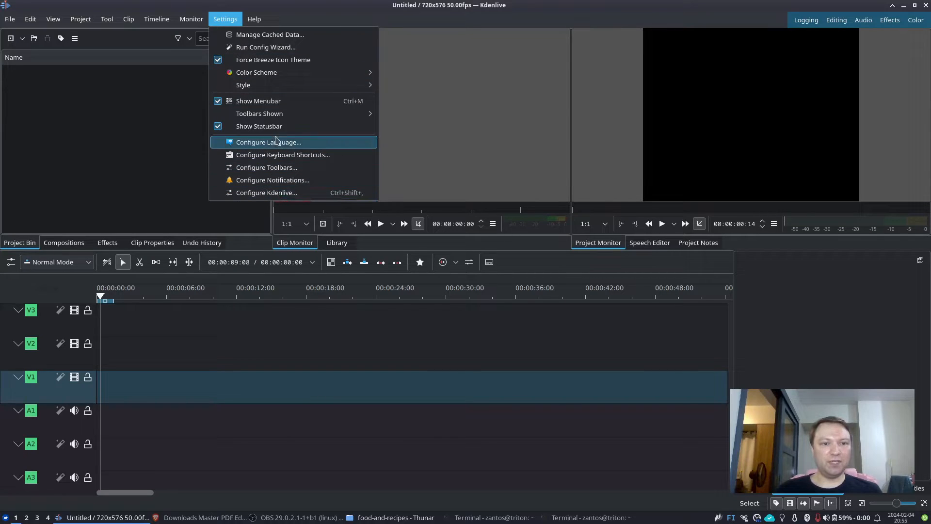
{"action": "left_click", "coordinate": [268, 141]}
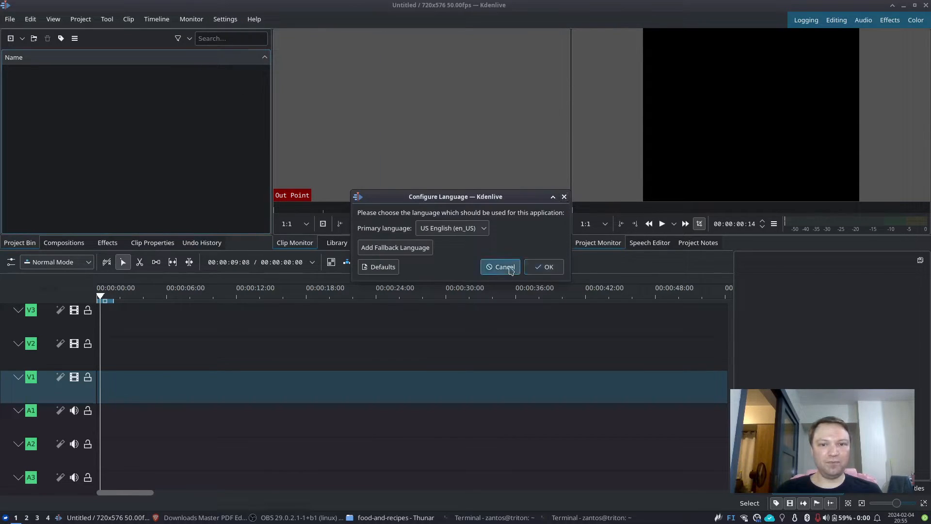
{"action": "left_click", "coordinate": [501, 266]}
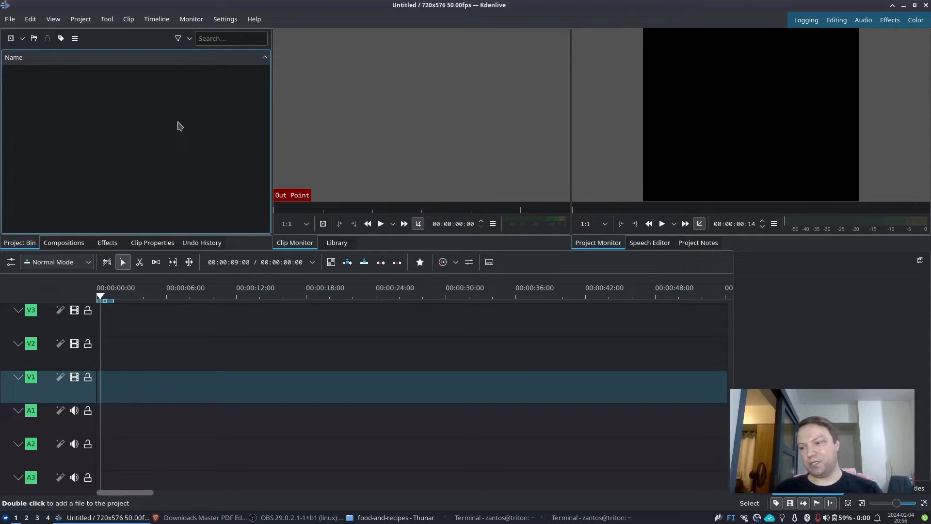
{"action": "mouse_move", "coordinate": [166, 123]}
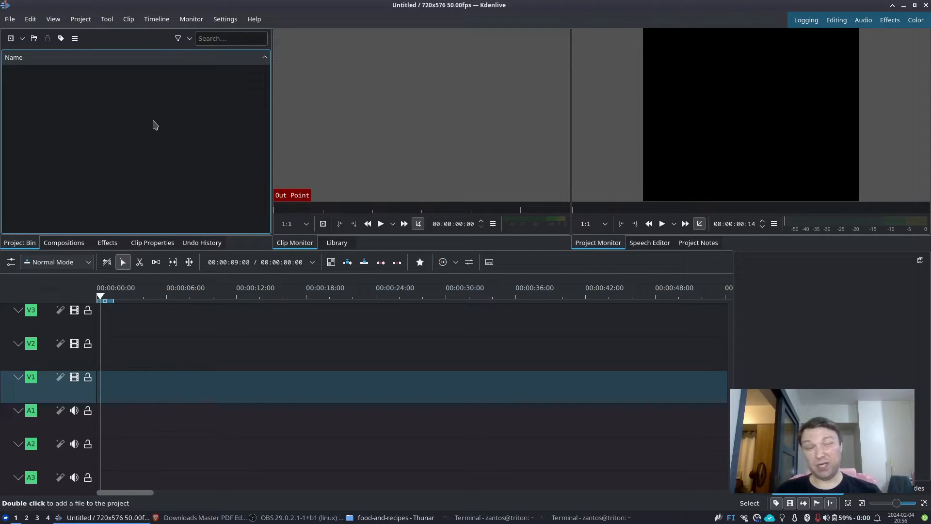
{"action": "mouse_move", "coordinate": [118, 132]}
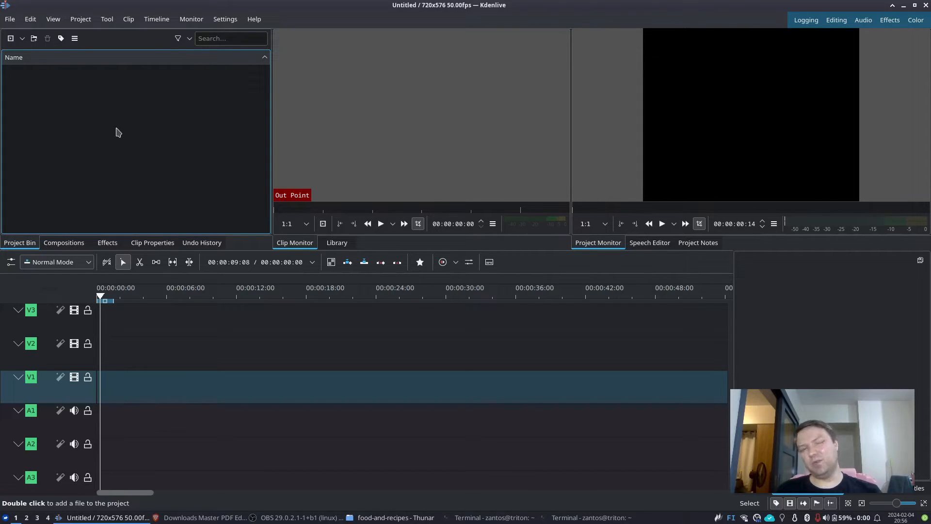
{"action": "left_click", "coordinate": [225, 19]}
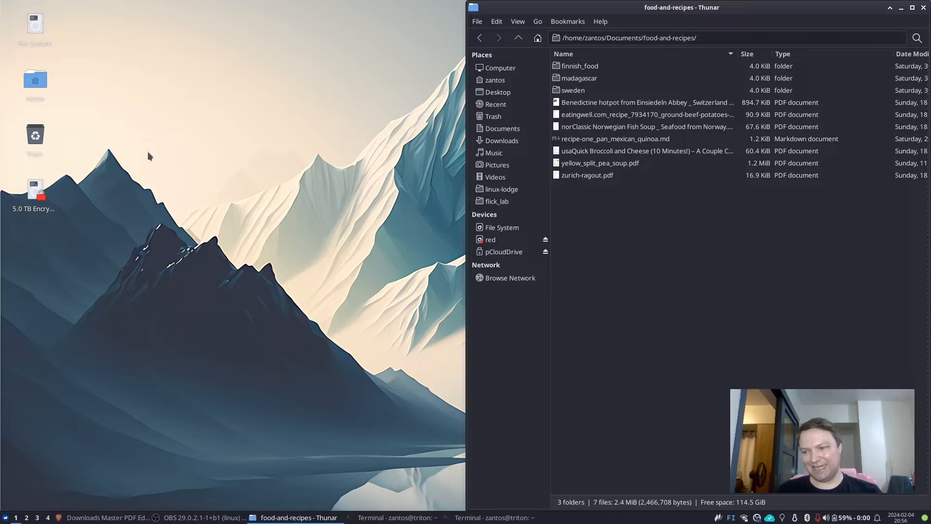
{"action": "mouse_move", "coordinate": [366, 263]}
{"action": "type", "text": "sudo"}
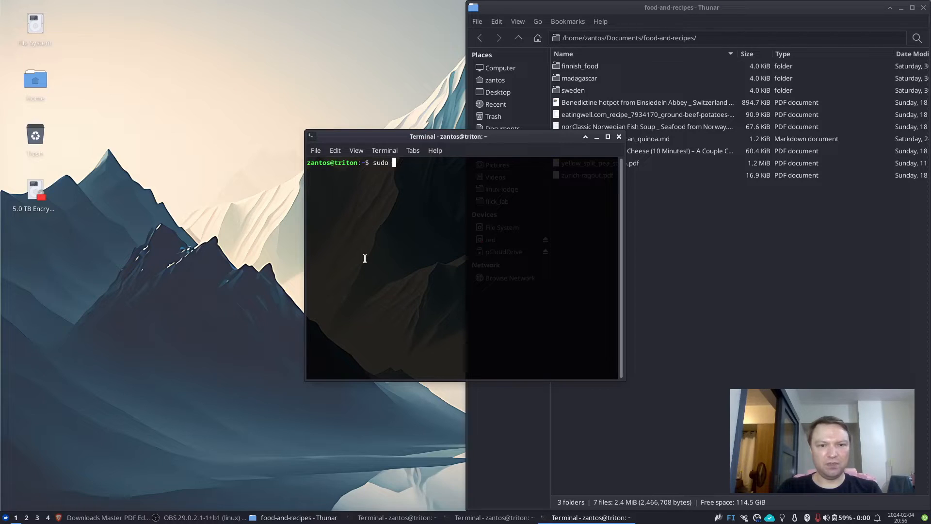
Step: Install darktable with 'sudo nala install darktable', entering the password and confirming
{"action": "type", "text": "nala install darktable"}
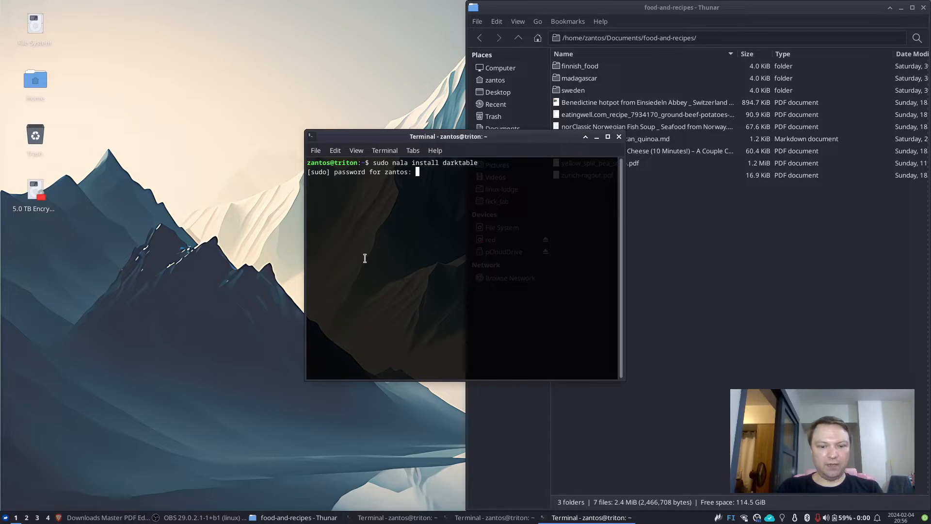
{"action": "key", "text": "Return"}
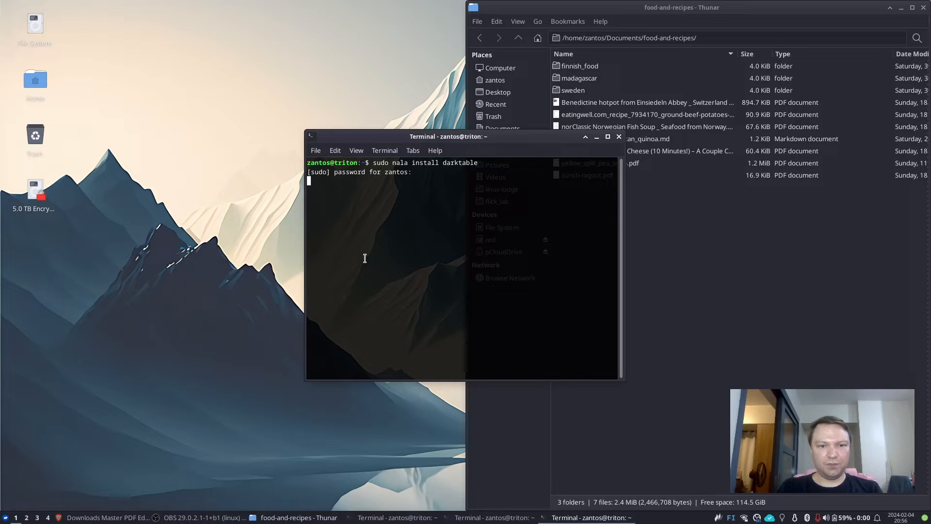
{"action": "key", "text": "Return"}
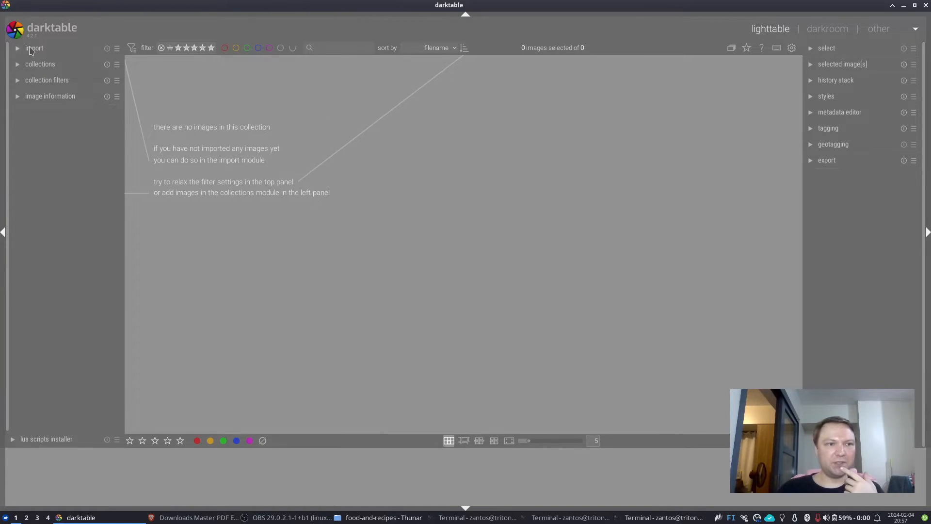
Step: Expand the Import module in darktable's lighttable
{"action": "left_click", "coordinate": [34, 48]}
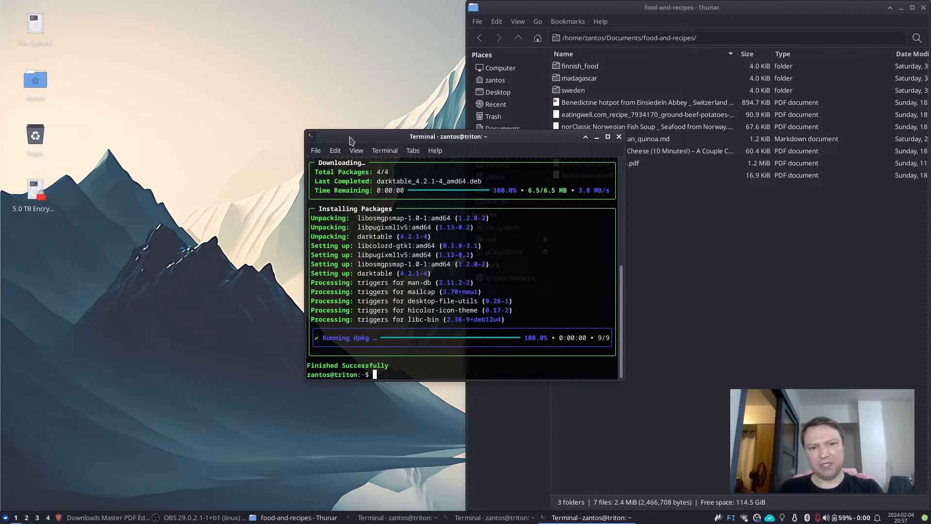
Step: Launch digiKam and accept the first-run defaults for database location and metadata handling
{"action": "left_click", "coordinate": [619, 137]}
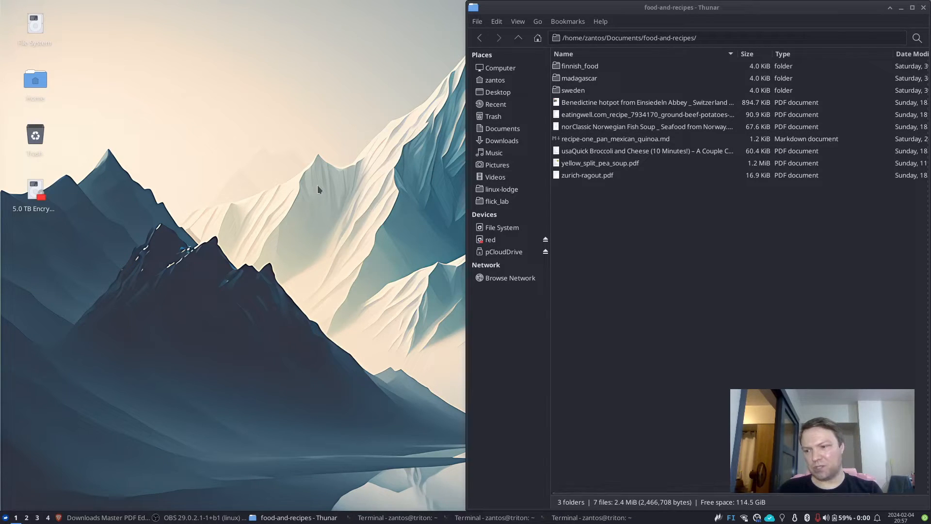
{"action": "mouse_move", "coordinate": [314, 193]}
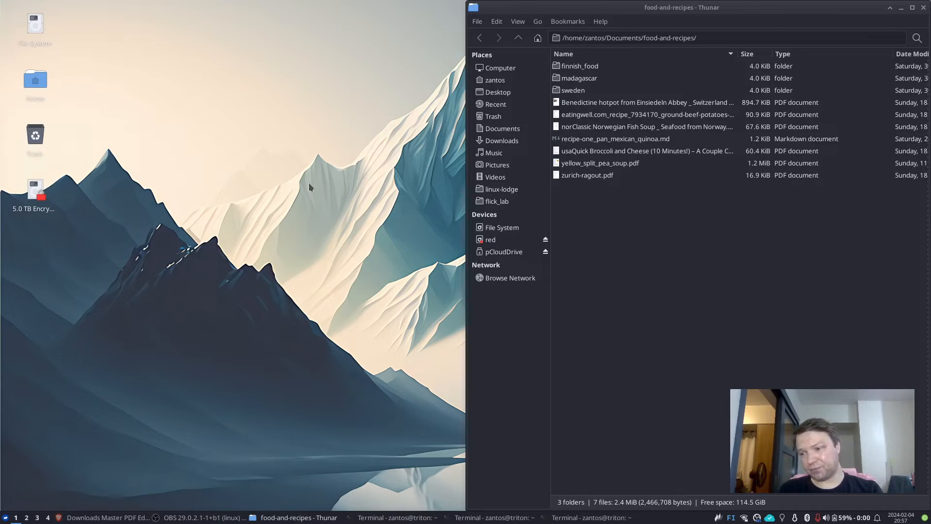
{"action": "type", "text": "digikam"}
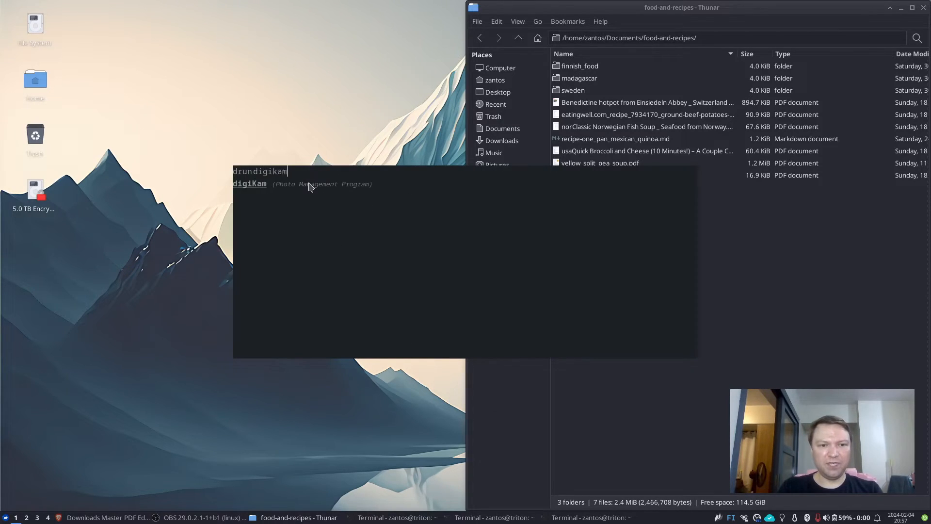
{"action": "key", "text": "Return"}
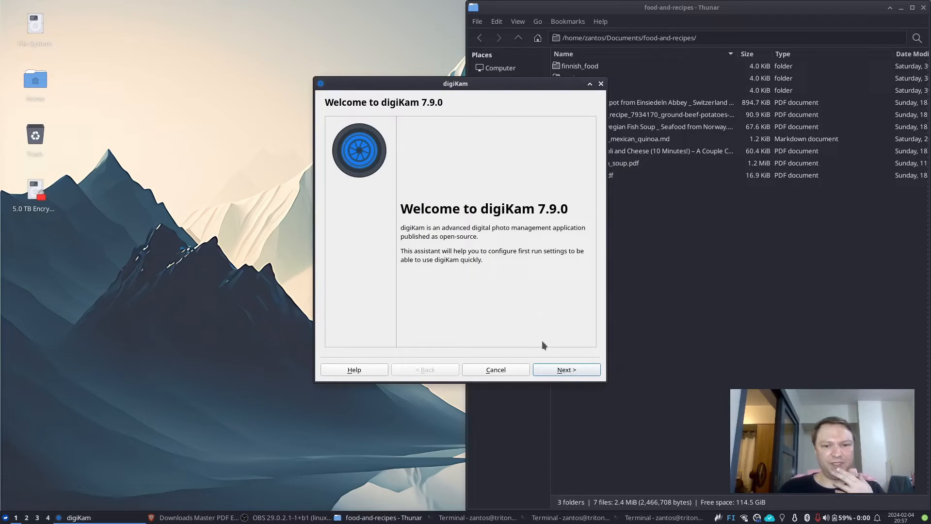
{"action": "left_click", "coordinate": [565, 369]}
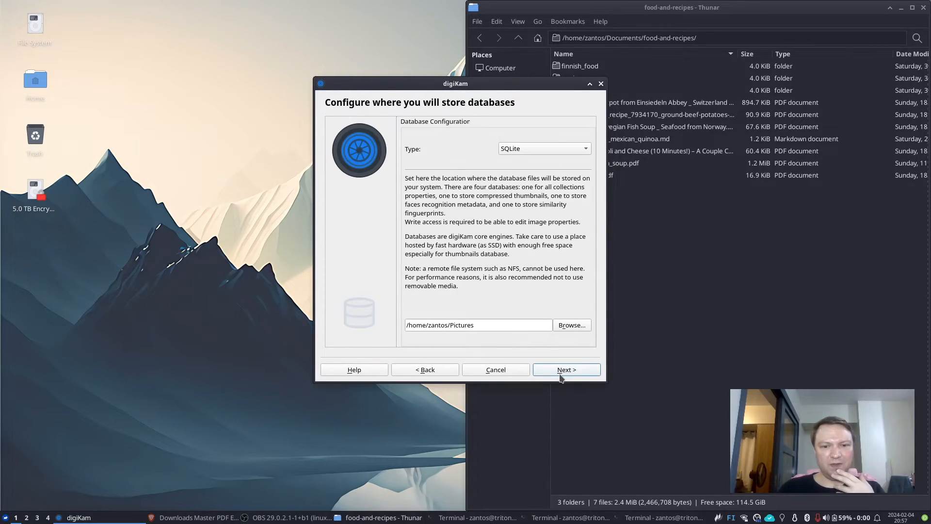
{"action": "left_click", "coordinate": [565, 369]}
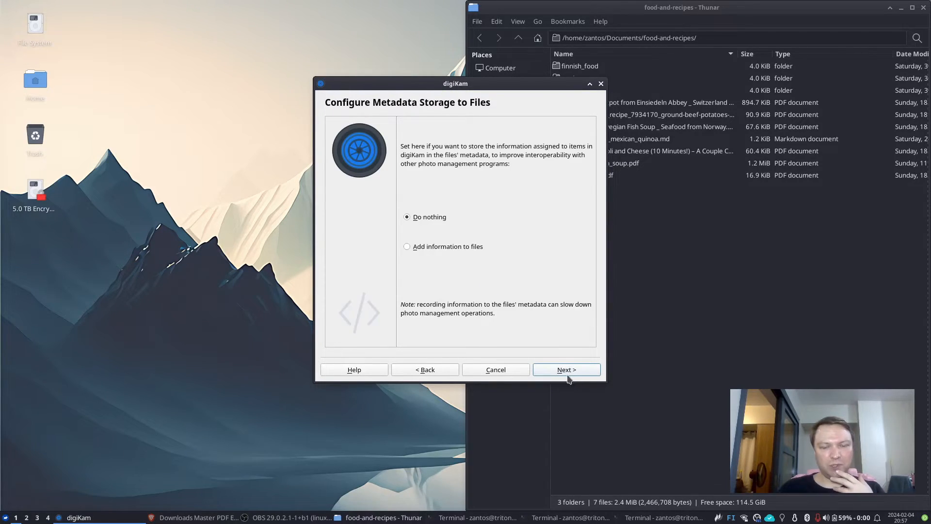
{"action": "left_click", "coordinate": [566, 369]}
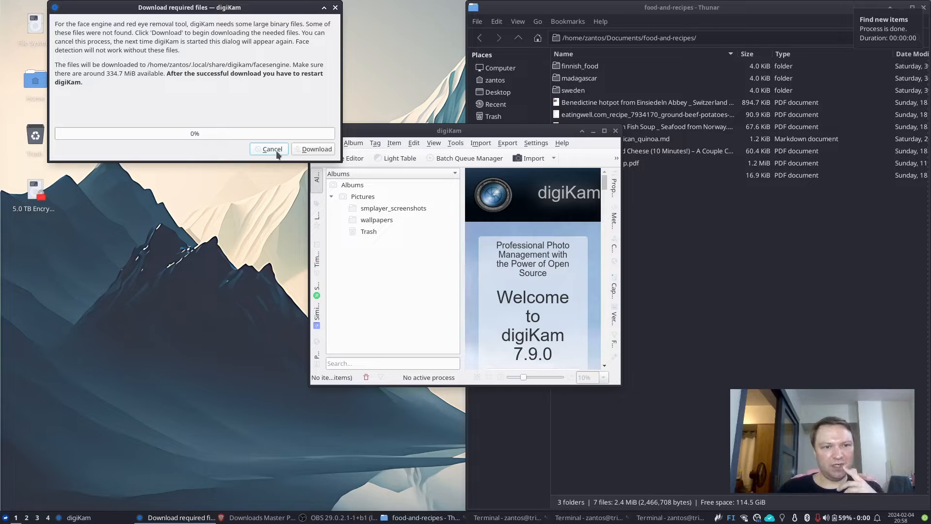
Step: Skip the face-detection file download and view the digiKam 7.9.0 About details
{"action": "left_click", "coordinate": [272, 149]}
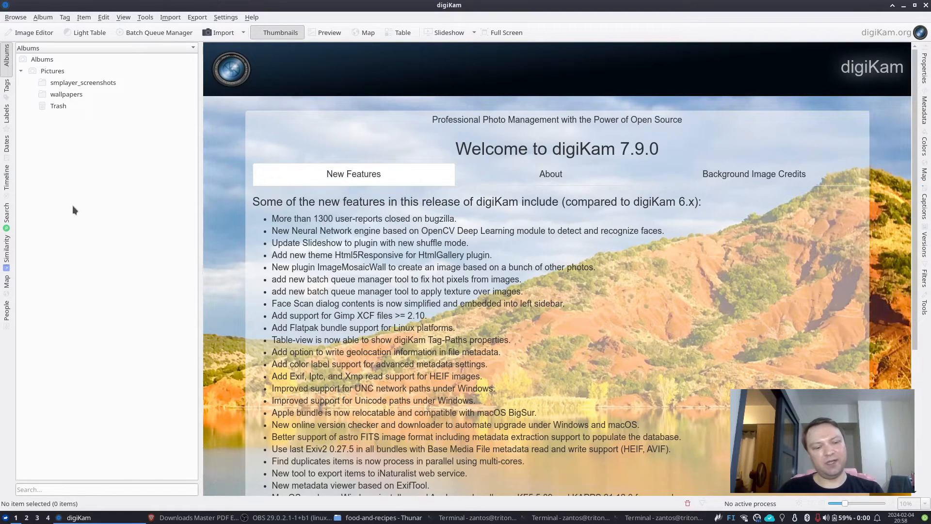
{"action": "left_click", "coordinate": [251, 16]}
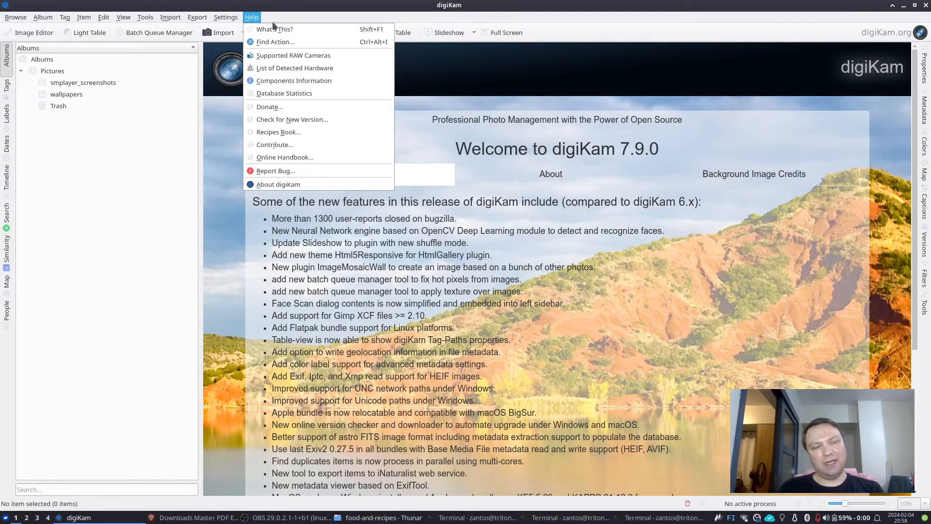
{"action": "left_click", "coordinate": [278, 185]}
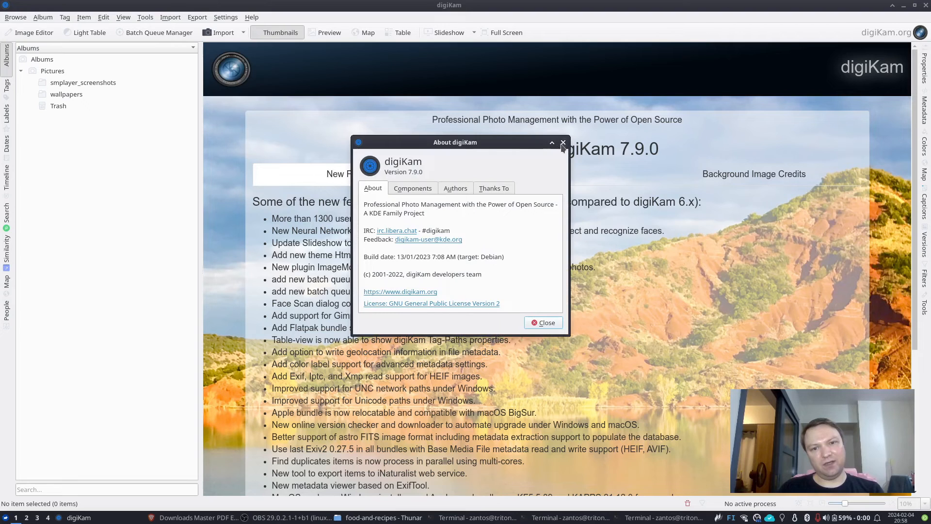
{"action": "left_click", "coordinate": [299, 518]}
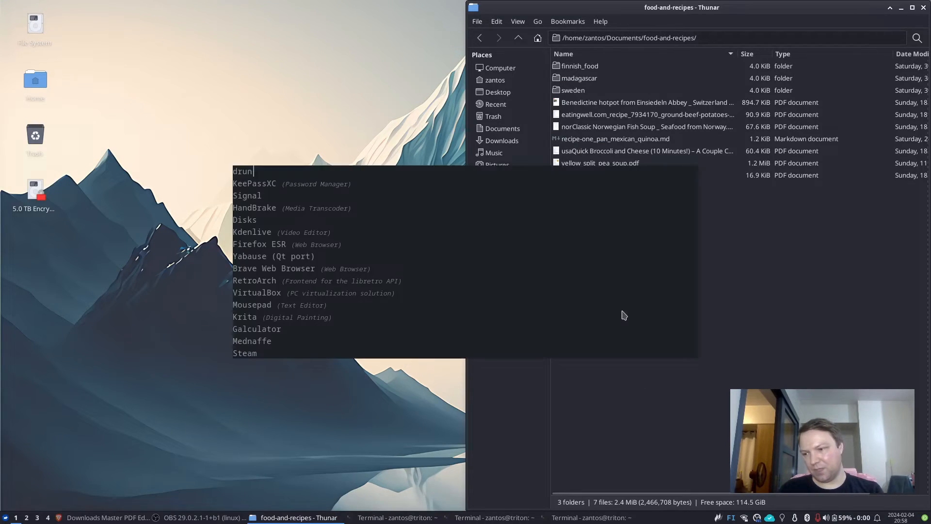
{"action": "mouse_move", "coordinate": [643, 320]}
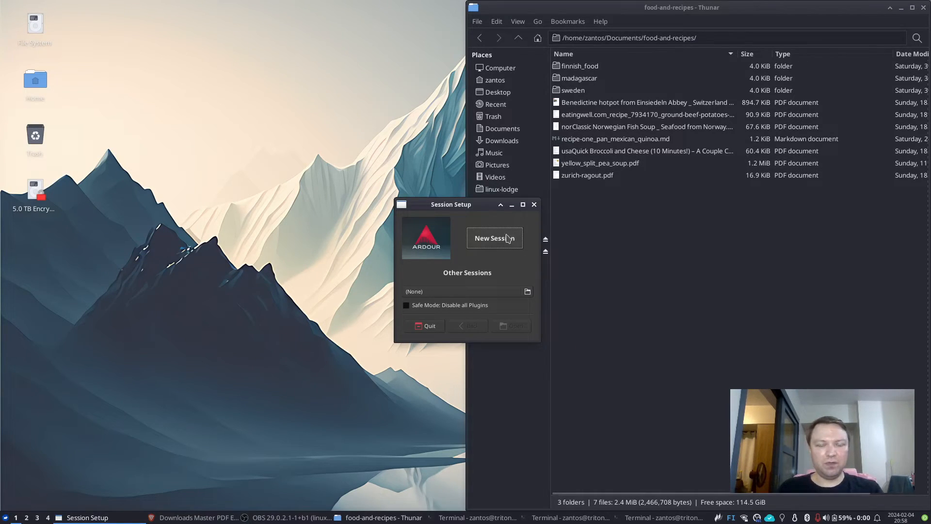
{"action": "left_click", "coordinate": [494, 238]}
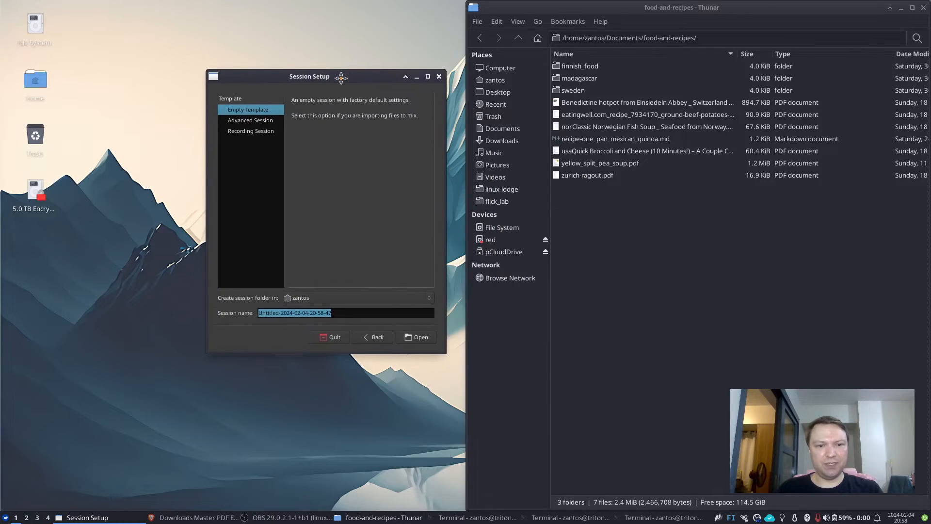
{"action": "left_click_drag", "start_coordinate": [341, 76], "coordinate": [354, 79]}
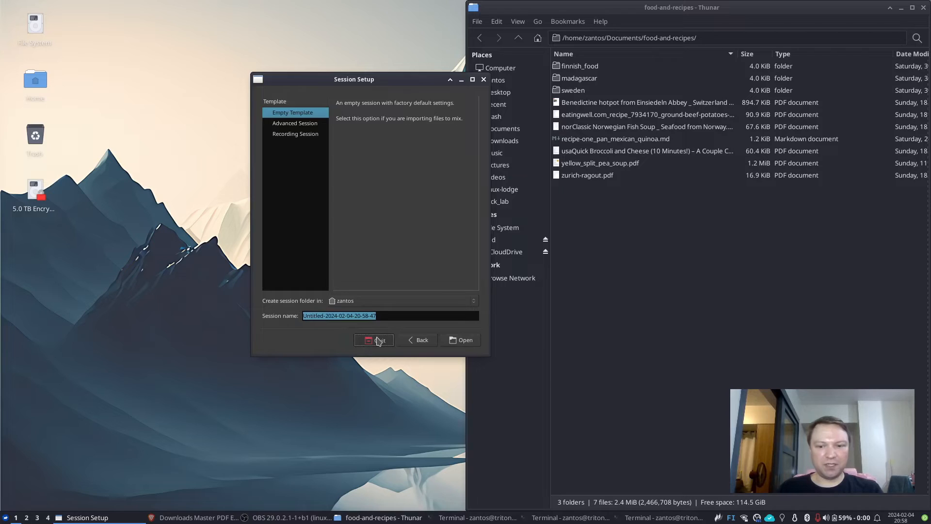
{"action": "left_click", "coordinate": [373, 339]}
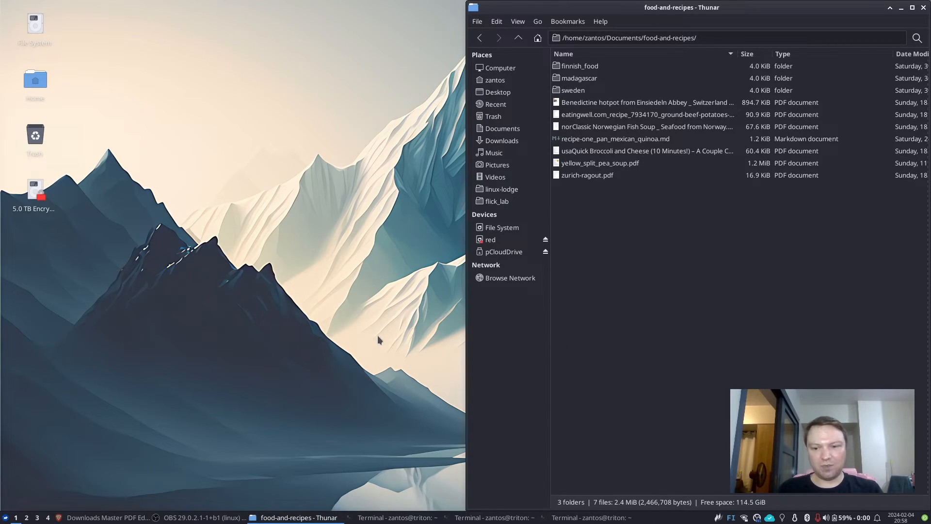
{"action": "mouse_move", "coordinate": [707, 338]}
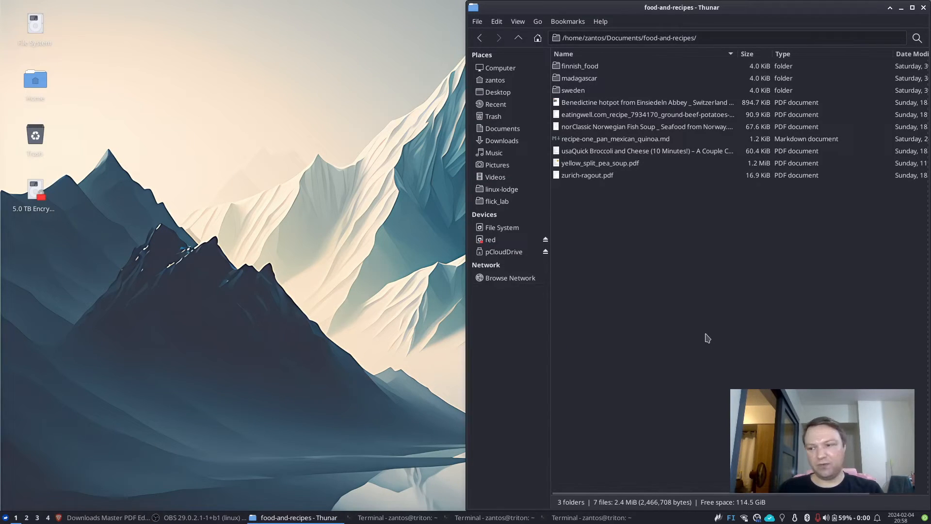
{"action": "mouse_move", "coordinate": [392, 308]}
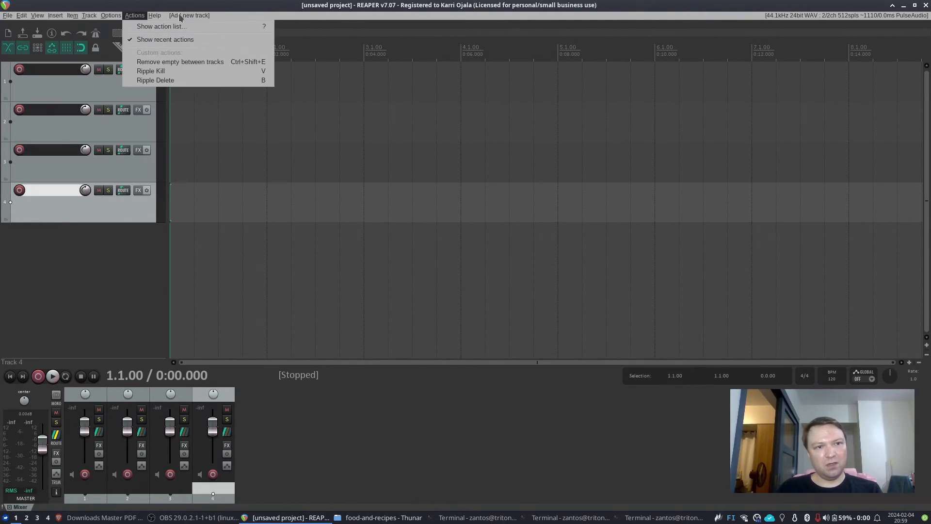
Step: Browse the Help menu, then quit REAPER, discarding the unsaved four-track project
{"action": "left_click", "coordinate": [154, 15]}
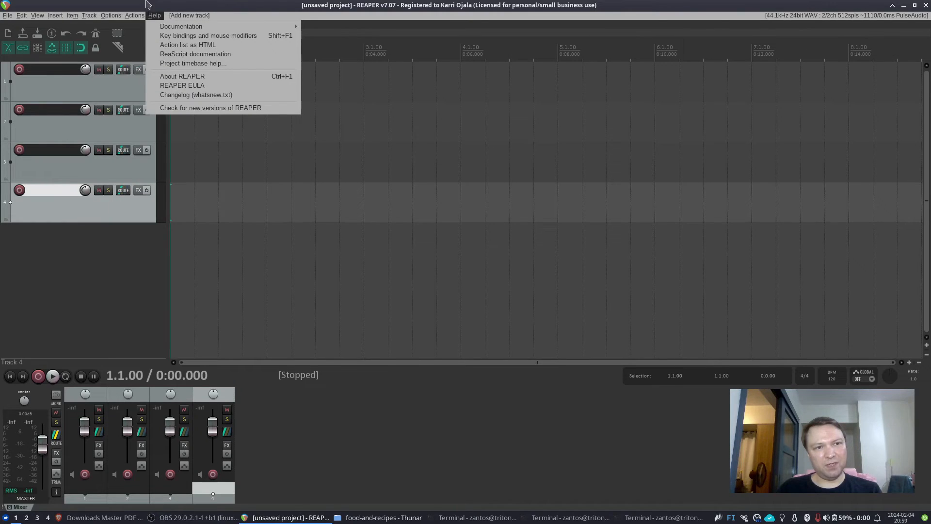
{"action": "left_click", "coordinate": [8, 16]}
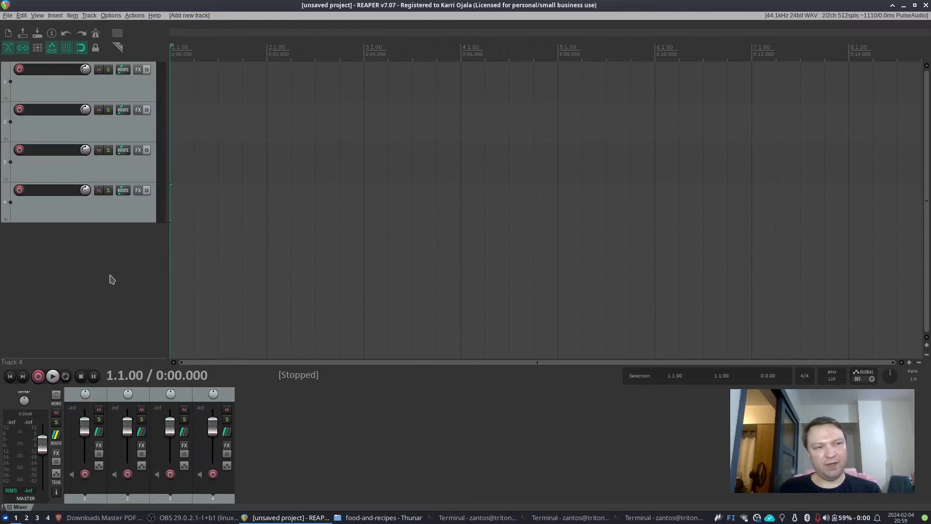
{"action": "right_click", "coordinate": [6, 5]}
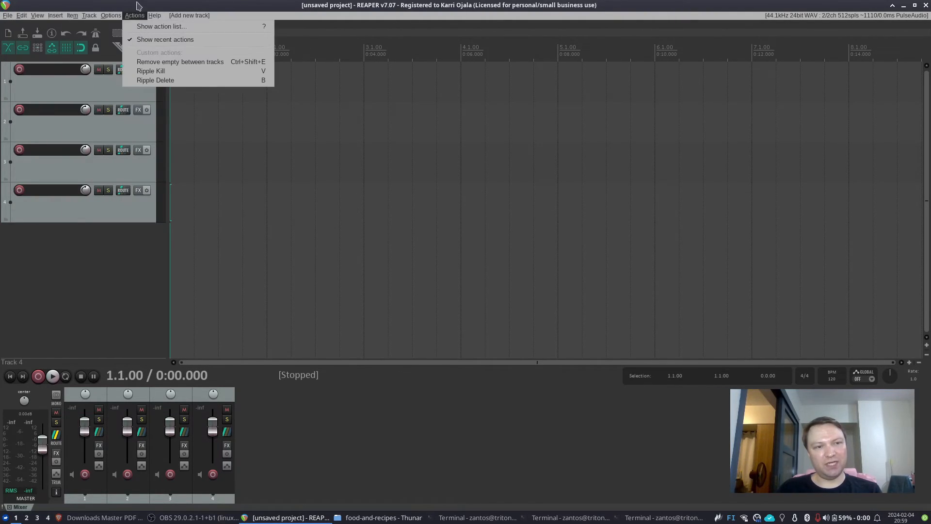
{"action": "left_click", "coordinate": [8, 15]}
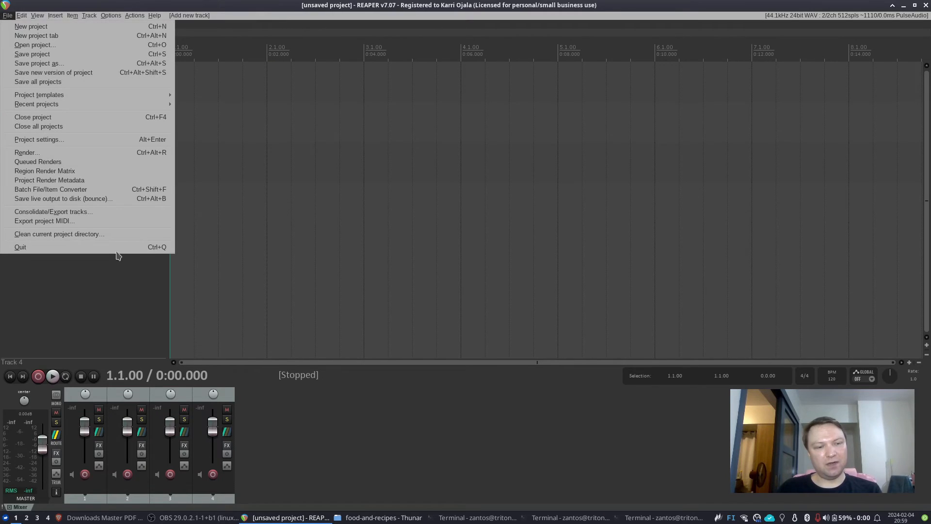
{"action": "left_click", "coordinate": [33, 116]}
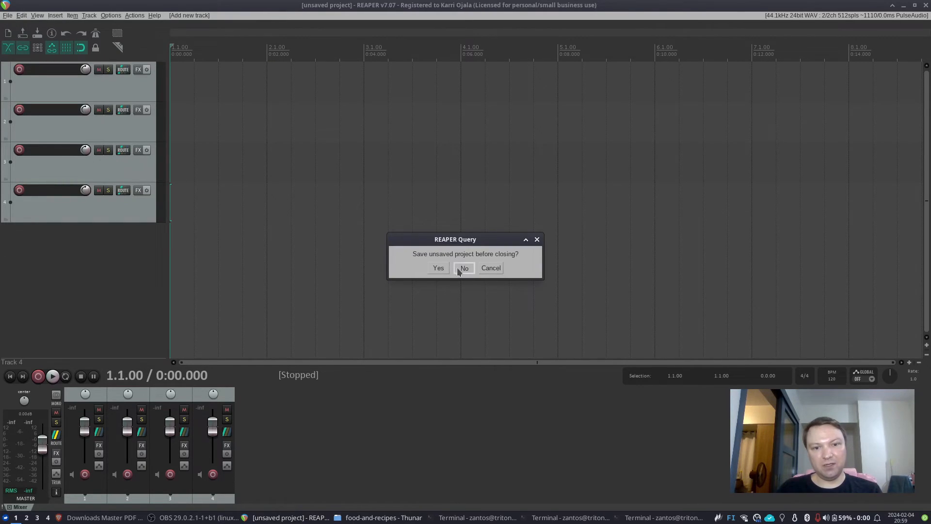
{"action": "left_click", "coordinate": [464, 268]}
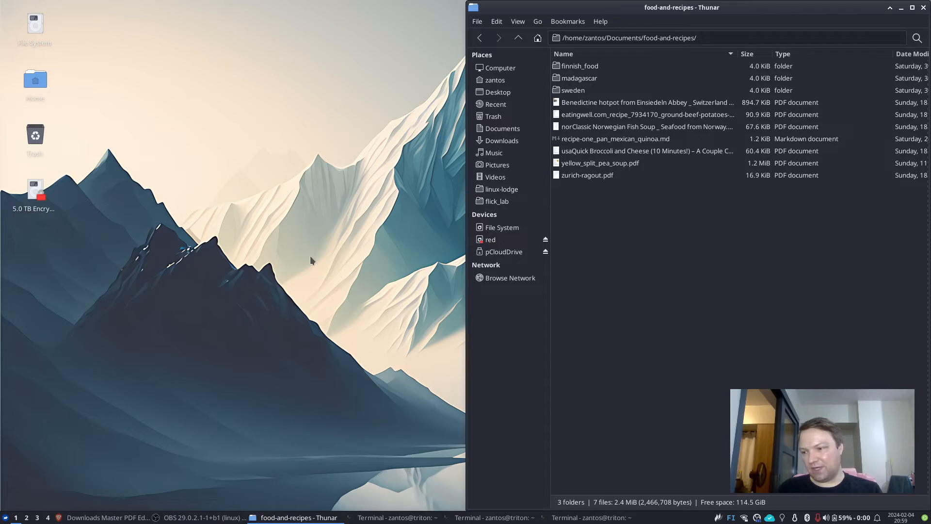
{"action": "mouse_move", "coordinate": [302, 254]}
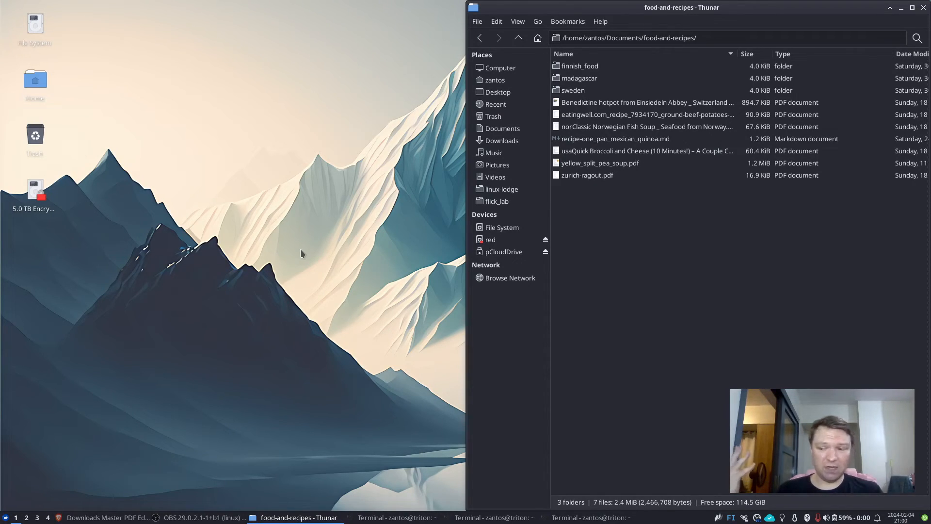
{"action": "mouse_move", "coordinate": [382, 283]}
{"action": "type", "text": "blend"}
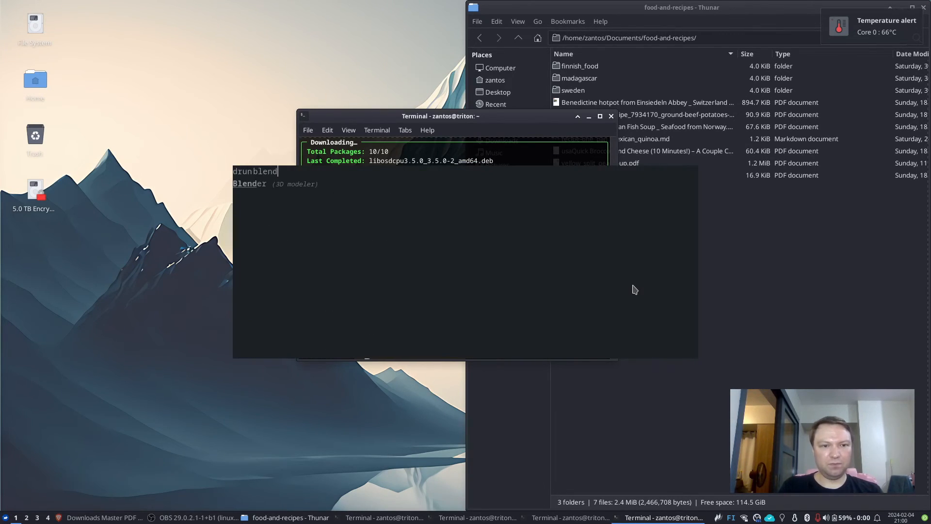
Step: Launch Blender 3.4.1 and accept Quick Setup with English and the Blender Dark theme
{"action": "key", "text": "Return"}
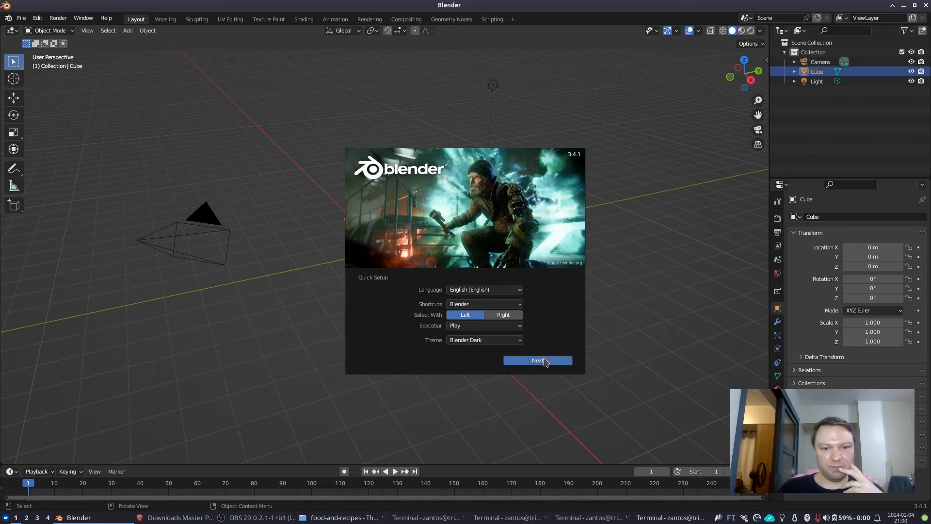
{"action": "left_click", "coordinate": [537, 360]}
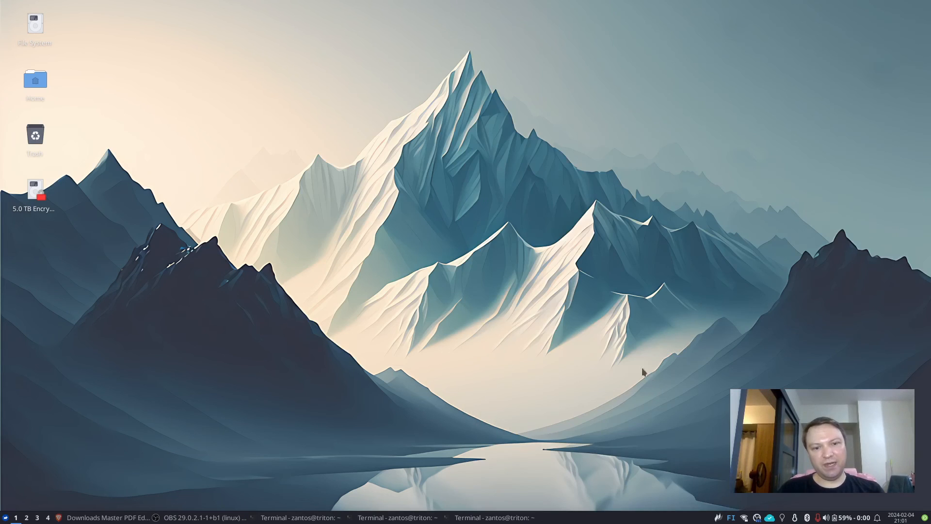
{"action": "mouse_move", "coordinate": [401, 251]}
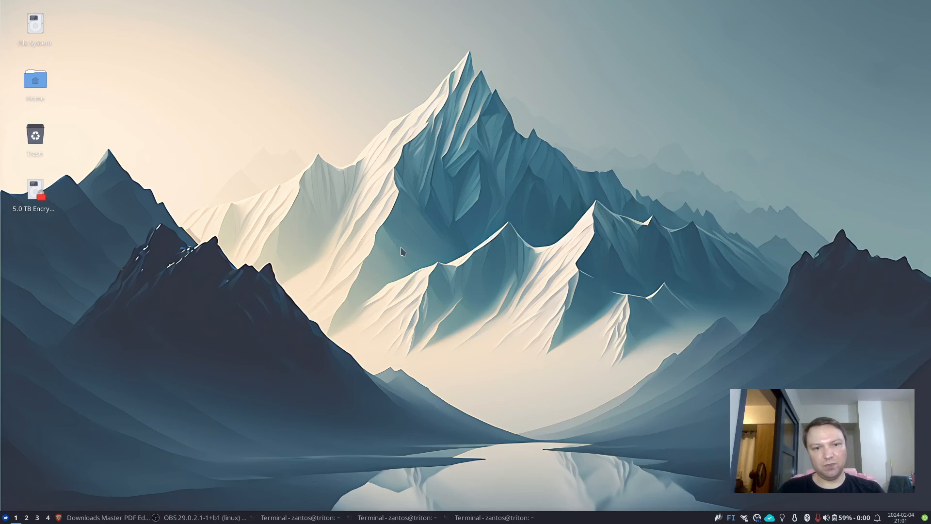